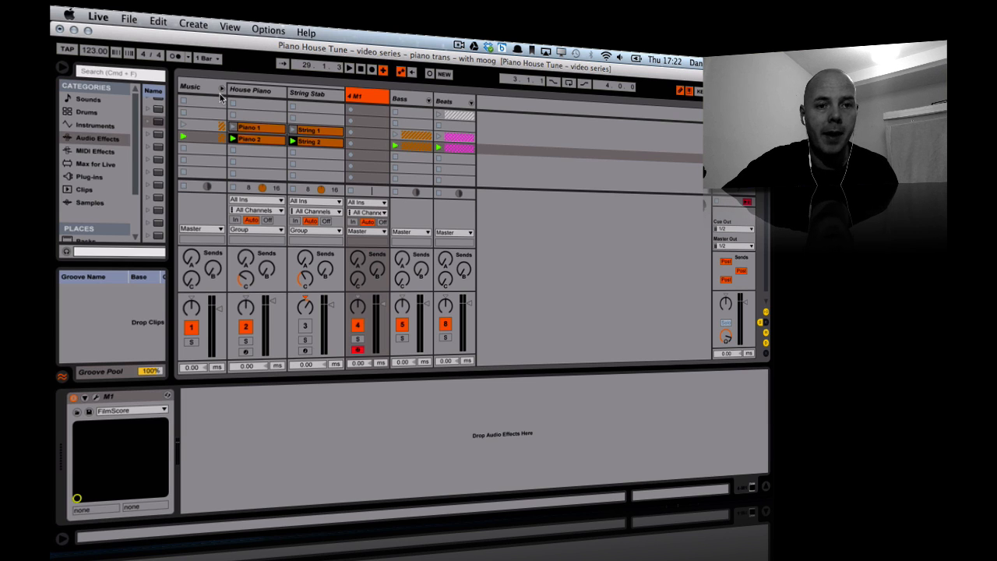
{"action": "mouse_move", "coordinate": [271, 130]}
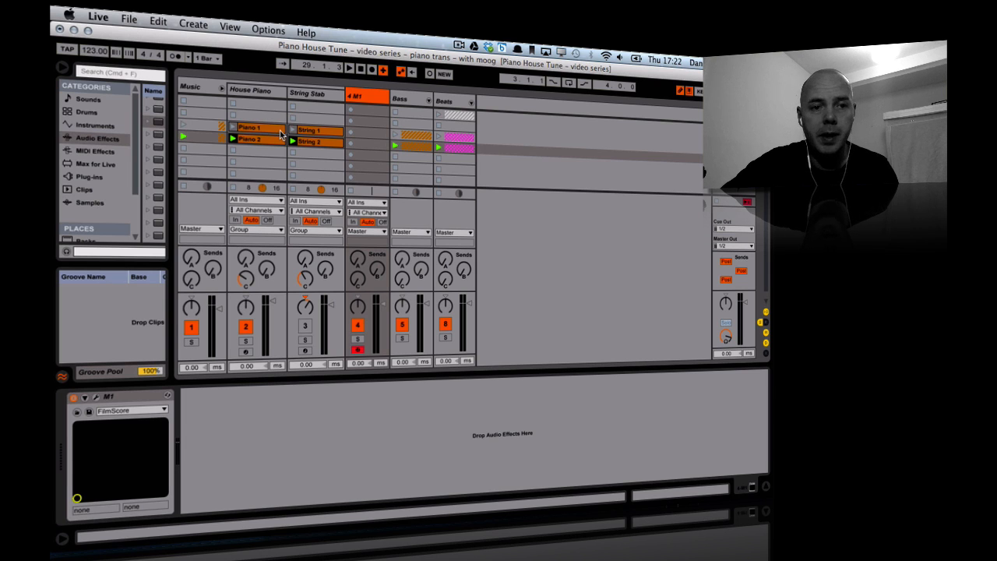
Expand the Bass group to reveal FM Bass and Moog Bass, and view the moogbass1 clip.
{"action": "left_click", "coordinate": [411, 100]}
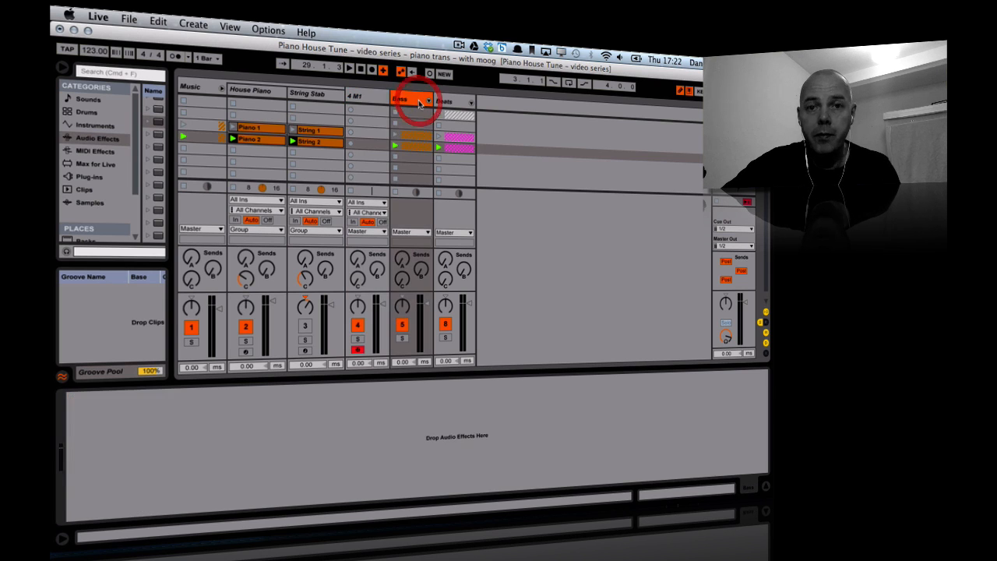
{"action": "left_click", "coordinate": [429, 102]}
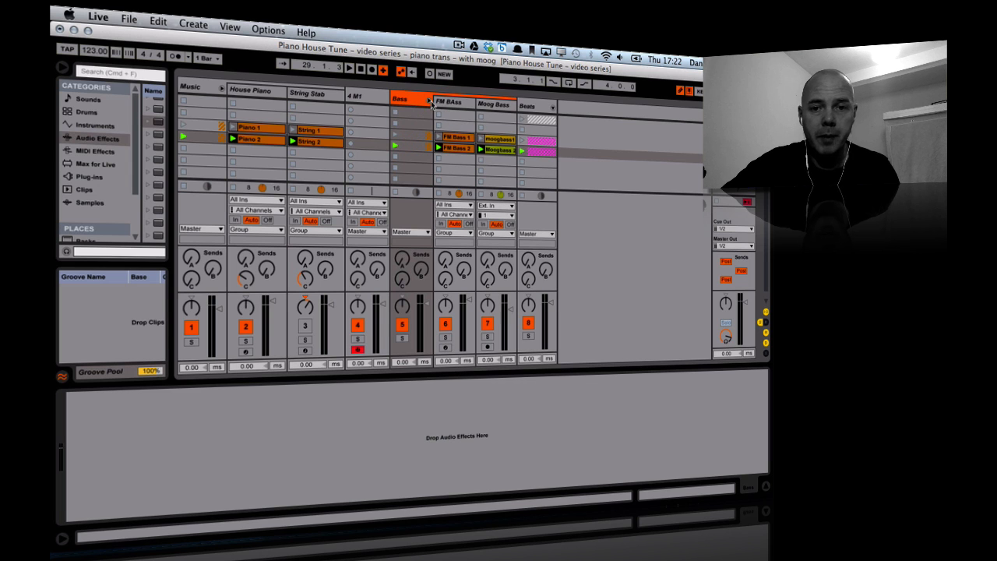
{"action": "left_click", "coordinate": [448, 102]}
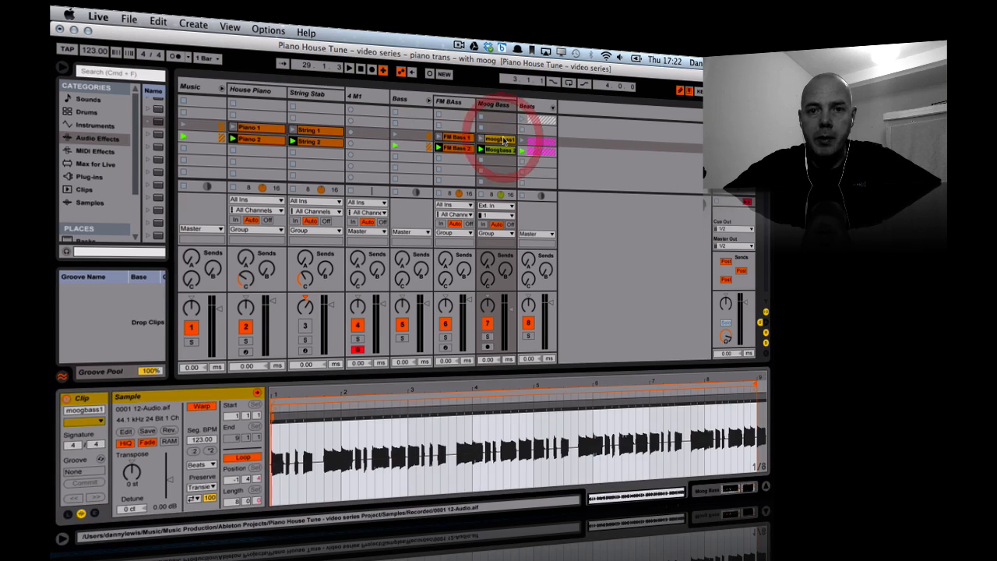
Play the Moogbass 2 clip and show FM Bass's EQ Eight and EQ Three chain.
{"action": "left_click", "coordinate": [496, 148]}
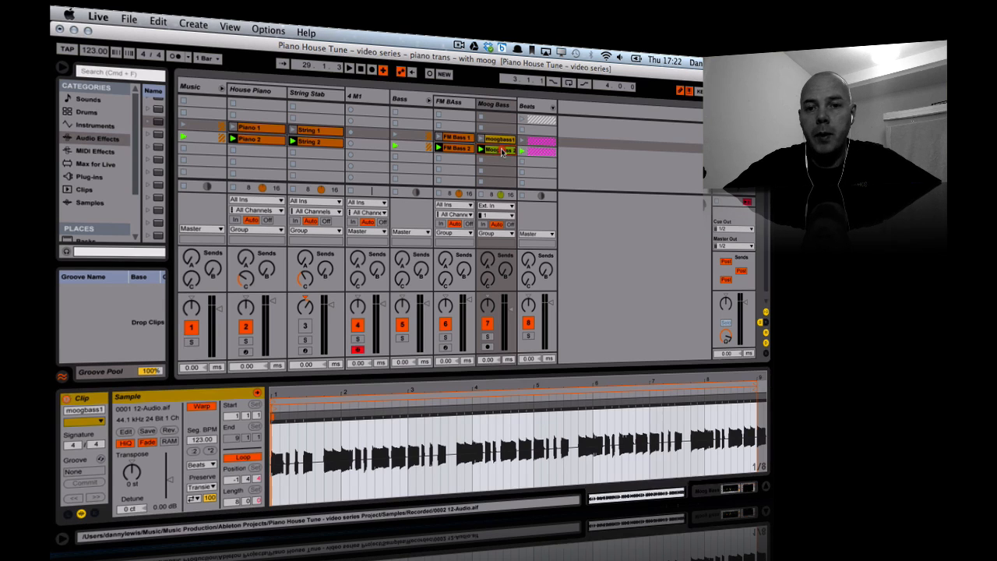
{"action": "left_click", "coordinate": [494, 150]}
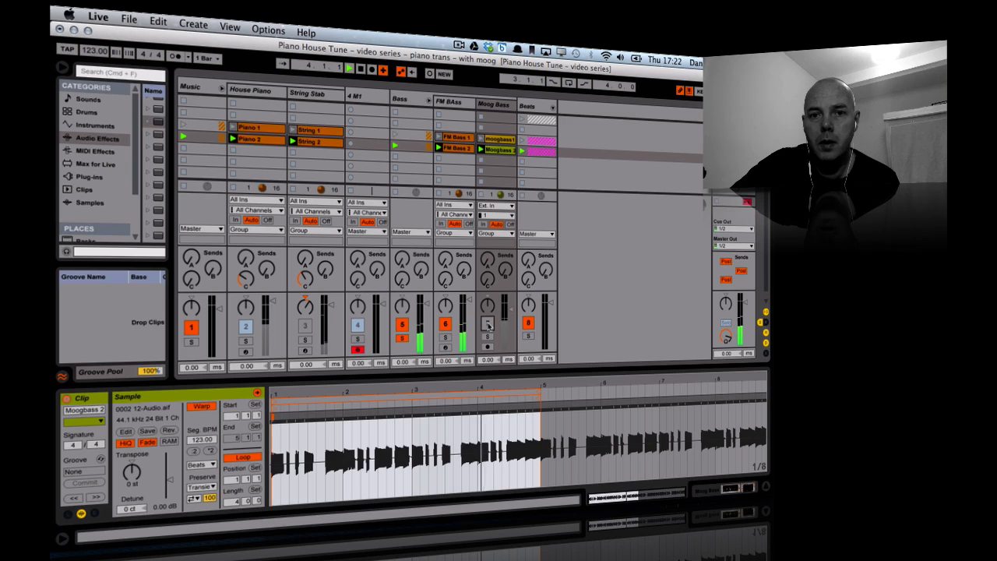
{"action": "left_click", "coordinate": [450, 105]}
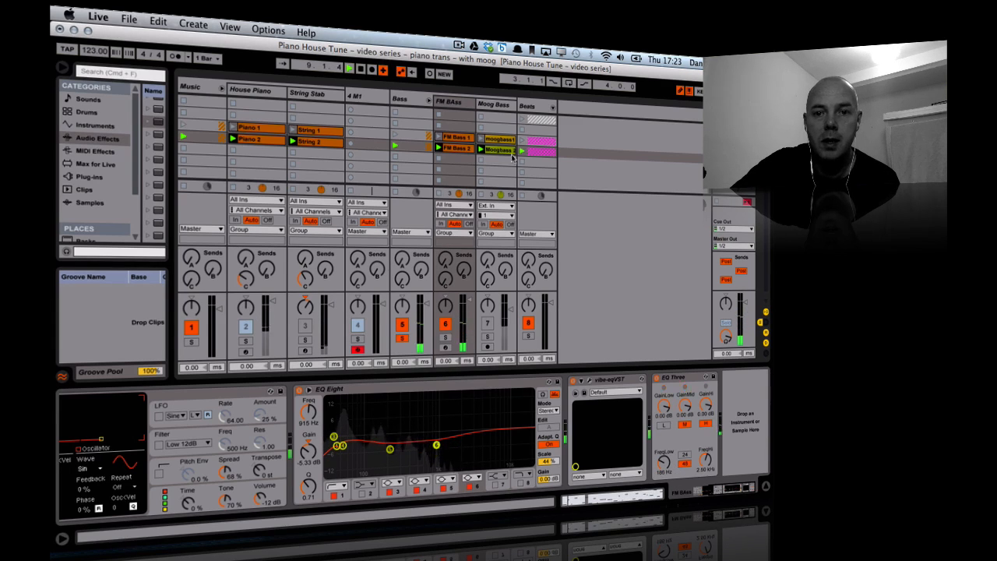
Show the Bass group's empty device chain and reactivate the switched-off tracks.
{"action": "left_click", "coordinate": [494, 105]}
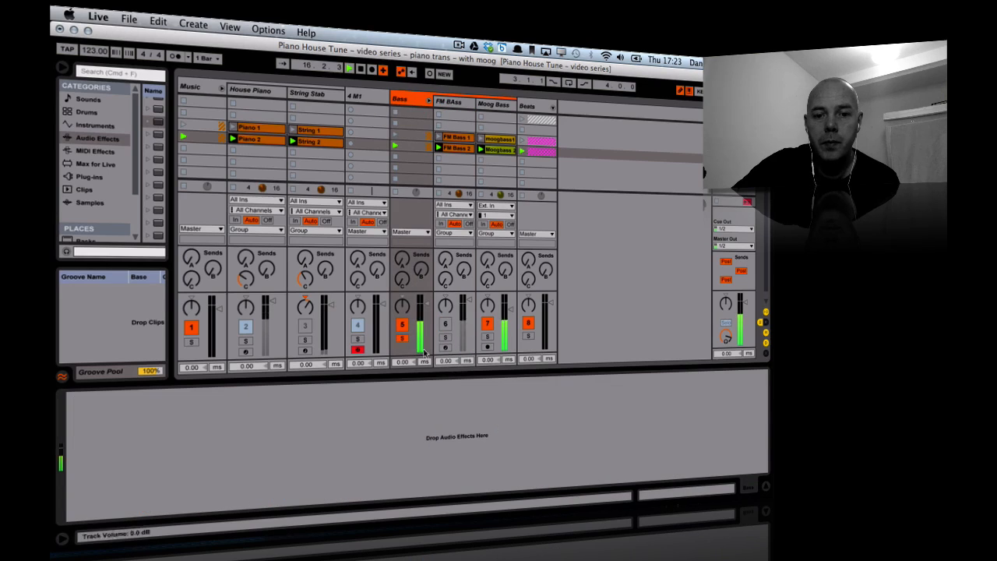
{"action": "left_click", "coordinate": [445, 324]}
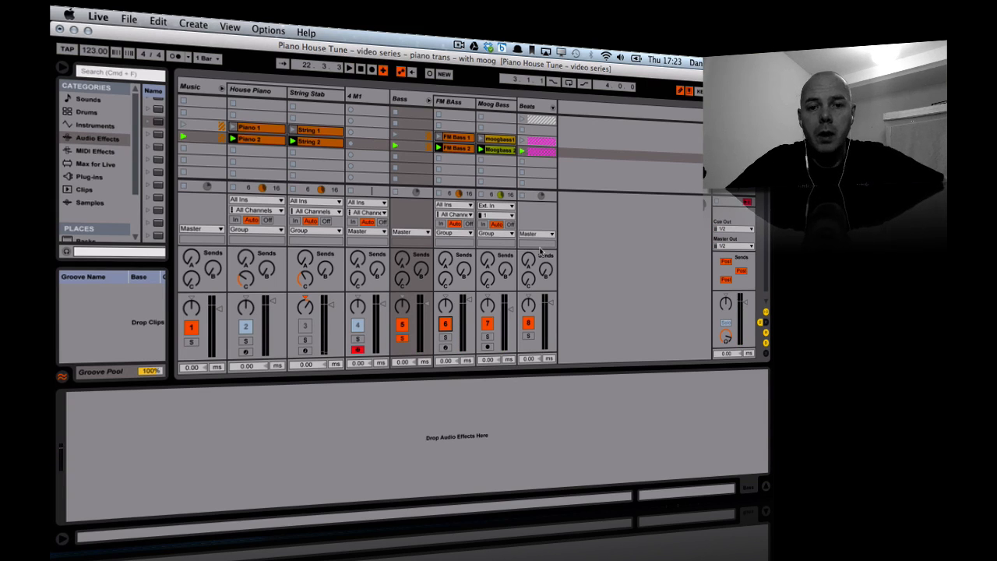
{"action": "left_click", "coordinate": [401, 336]}
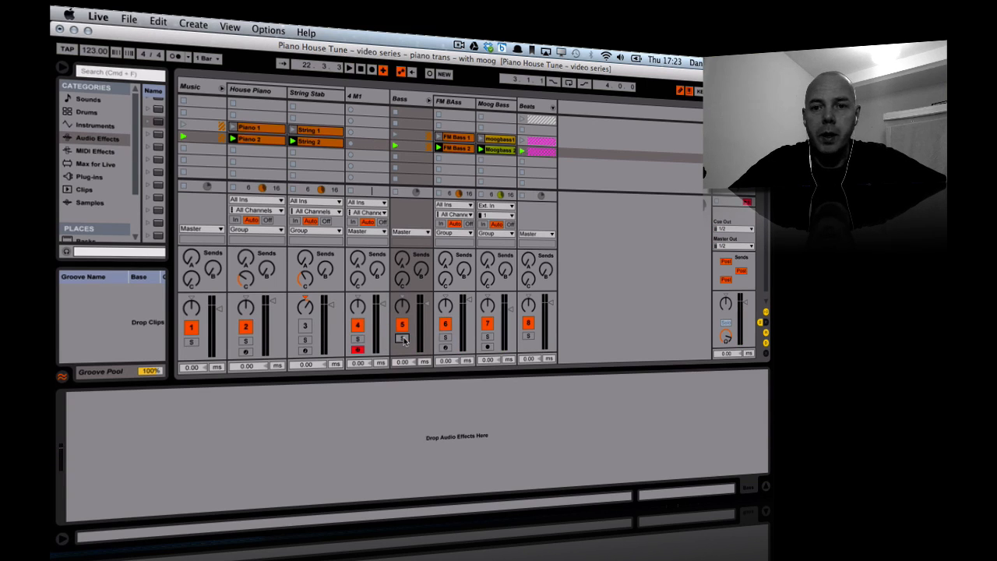
Display the Master chain: Utility, Glue Compressor, vibe-eqVST and L2 Stereo.
{"action": "left_click", "coordinate": [402, 338]}
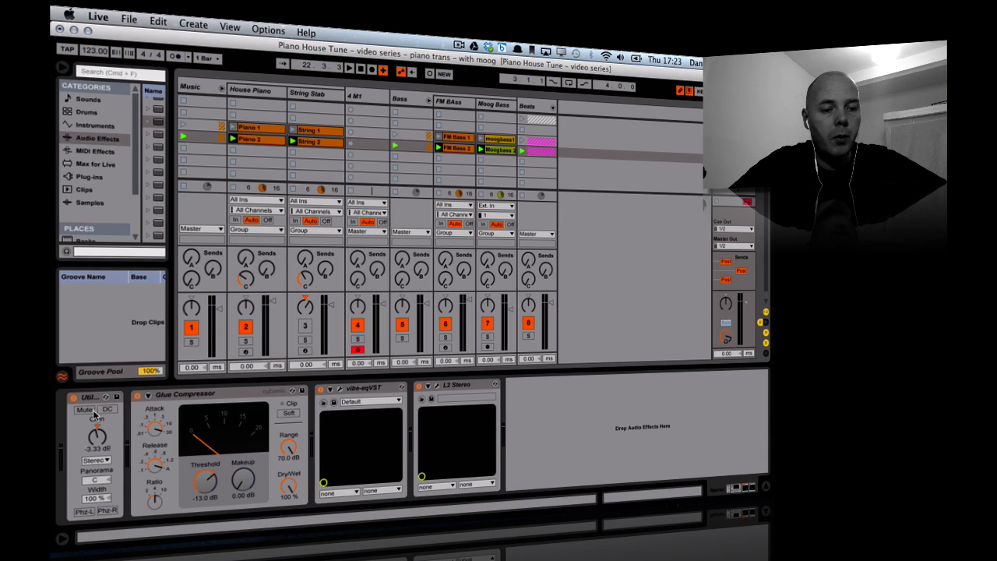
{"action": "mouse_move", "coordinate": [207, 458]}
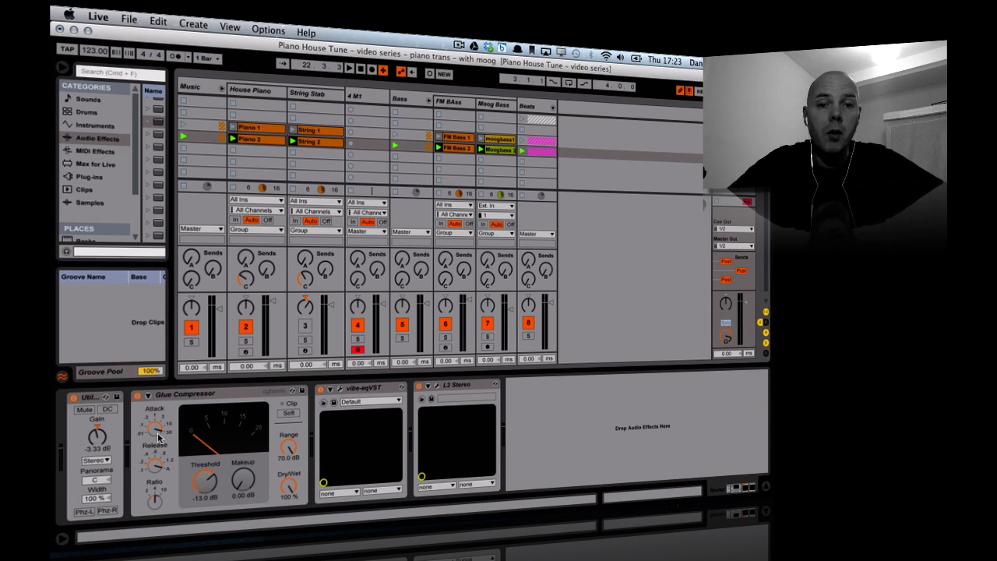
{"action": "mouse_move", "coordinate": [159, 471]}
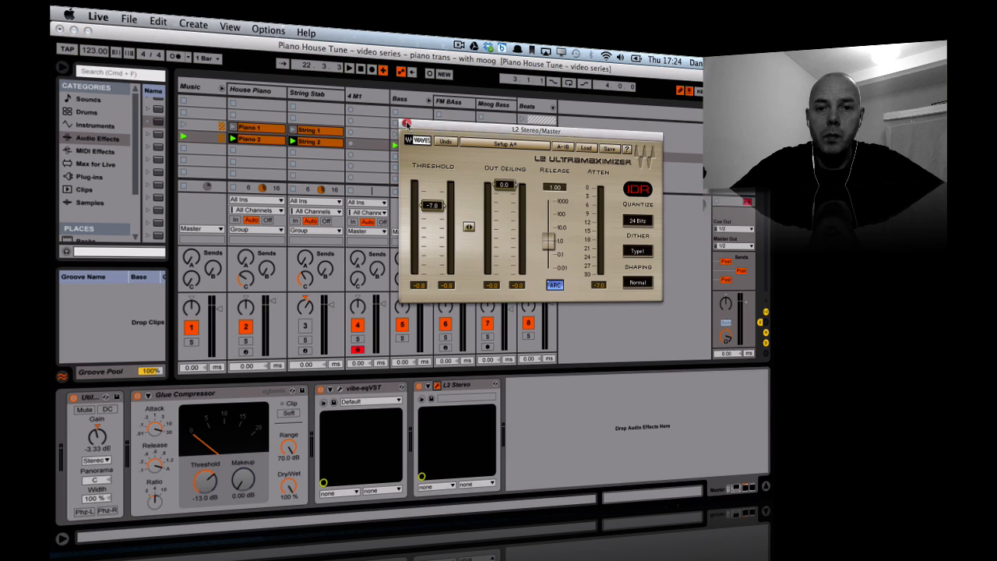
Close the L2 Ultramaximizer plug-in window.
{"action": "left_click", "coordinate": [405, 124]}
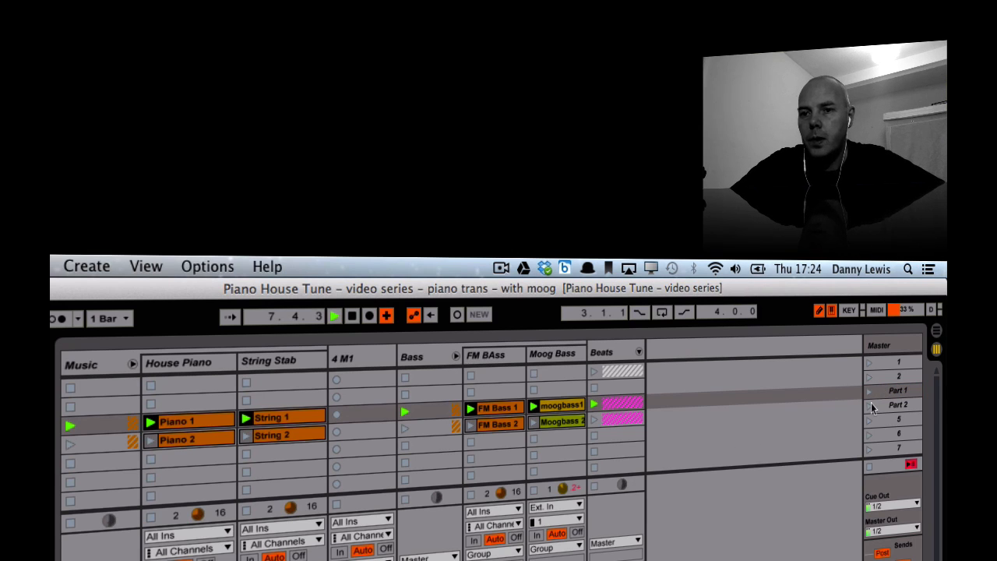
Launch the Part 2 scene and show House Piano's M1HousePiano and EQ Eight devices.
{"action": "left_click", "coordinate": [870, 404]}
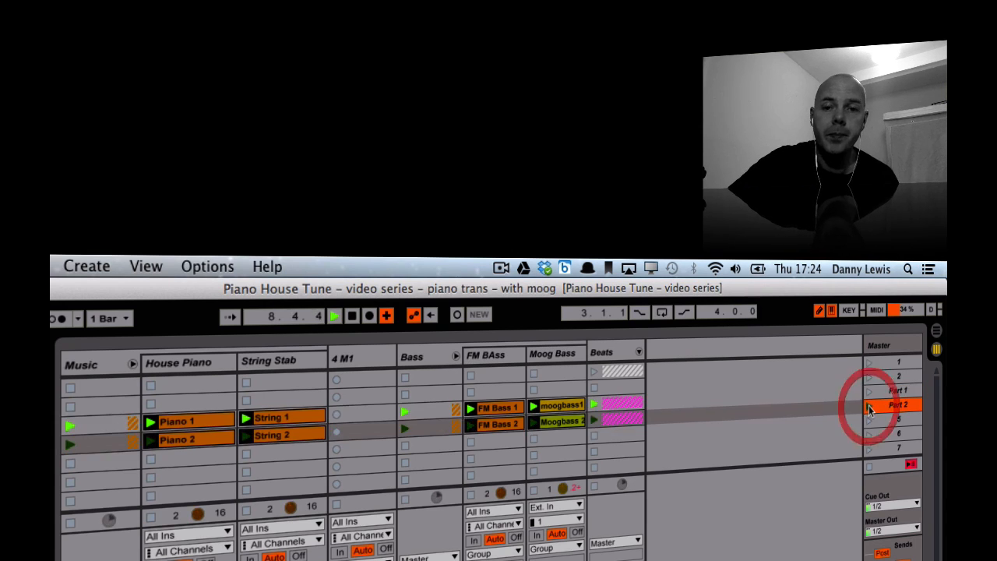
{"action": "left_click", "coordinate": [895, 404]}
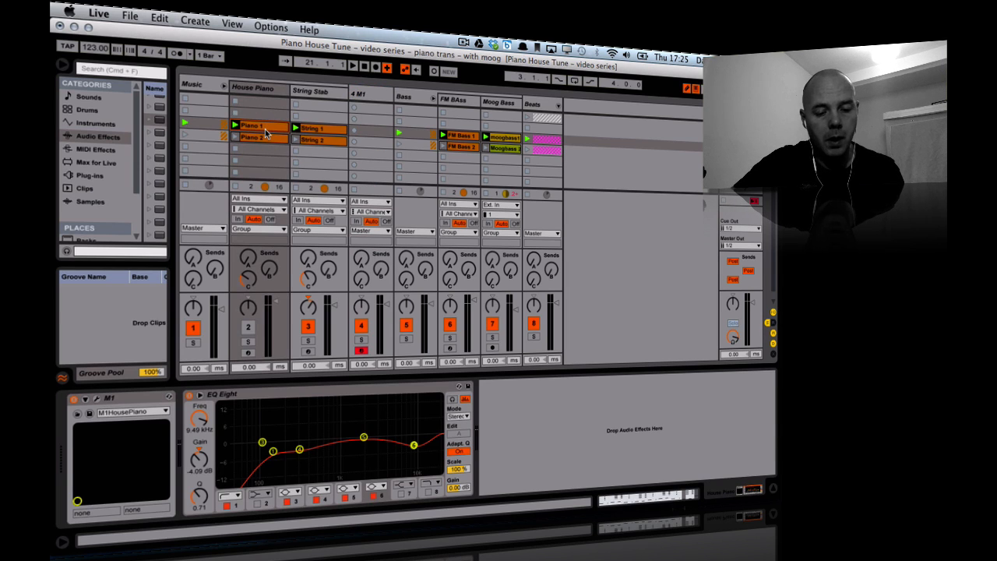
Copy Piano 1 into the M1 track as Pad 1, using Winter Sweep and renaming the track Pad.
{"action": "left_click", "coordinate": [370, 130]}
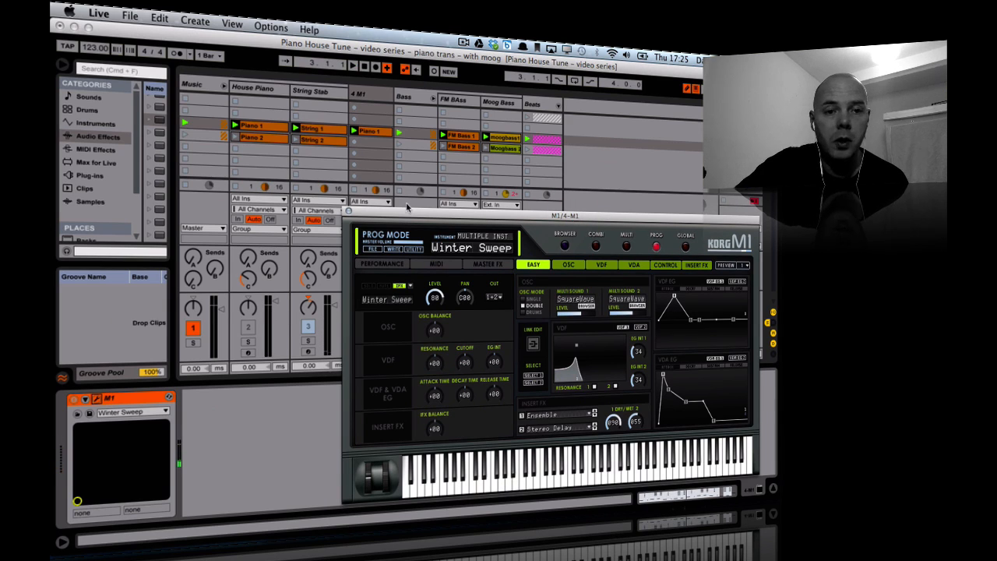
{"action": "left_click", "coordinate": [366, 93]}
{"action": "type", "text": "Pad"}
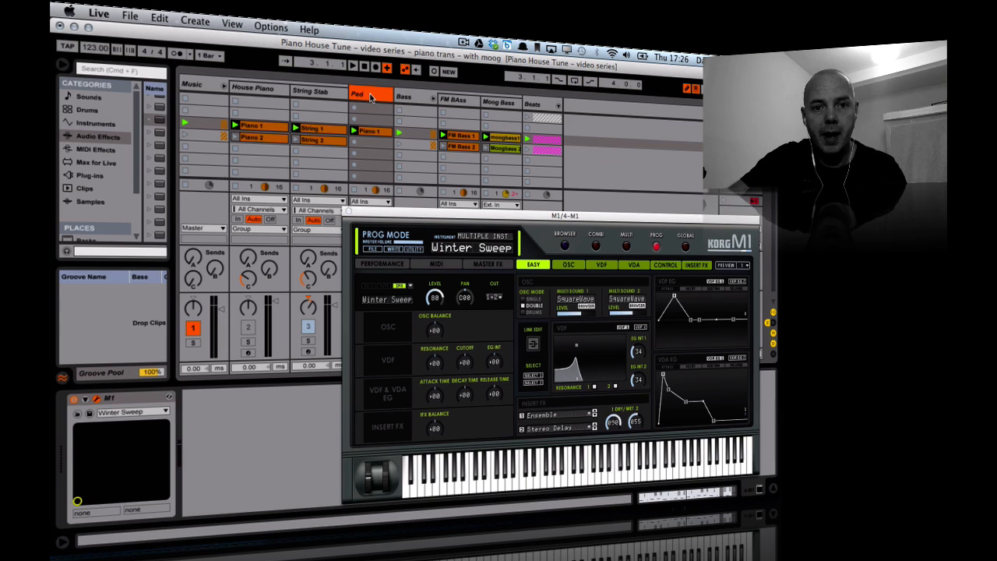
{"action": "left_click", "coordinate": [370, 131]}
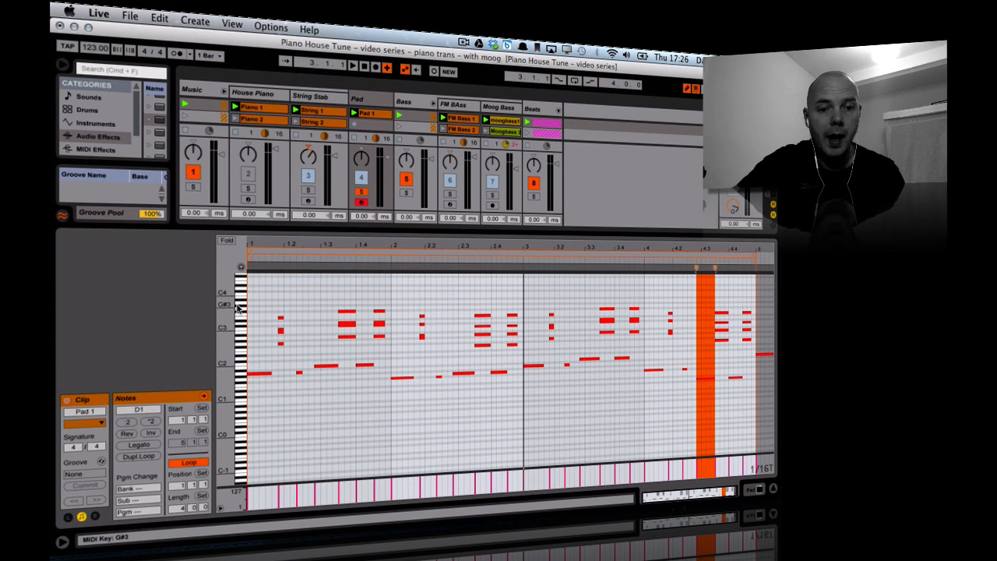
Lengthen the first two bars' chords in Pad 1 into long sustained pad chords.
{"action": "left_click", "coordinate": [265, 302]}
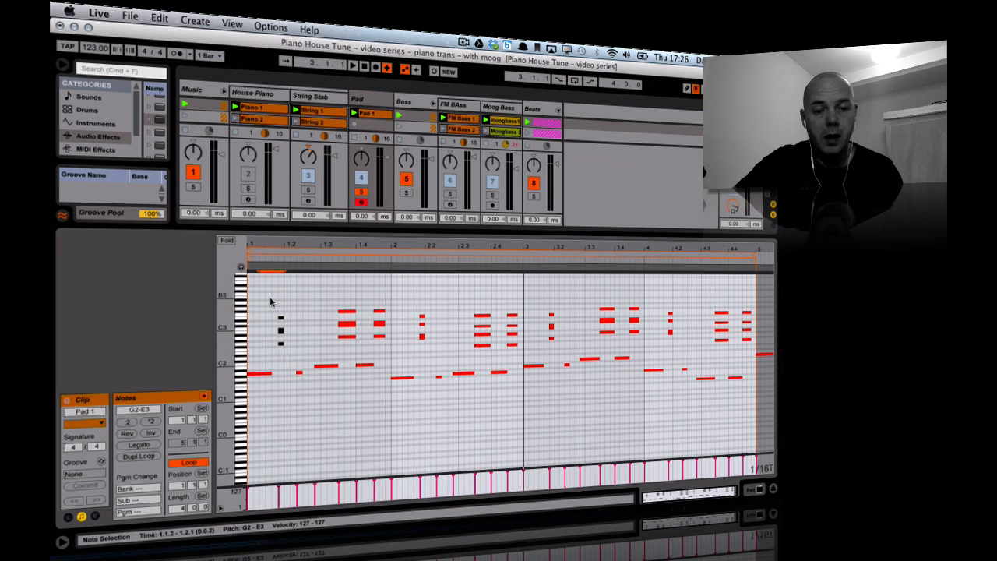
{"action": "left_click_drag", "start_coordinate": [273, 300], "coordinate": [497, 340]}
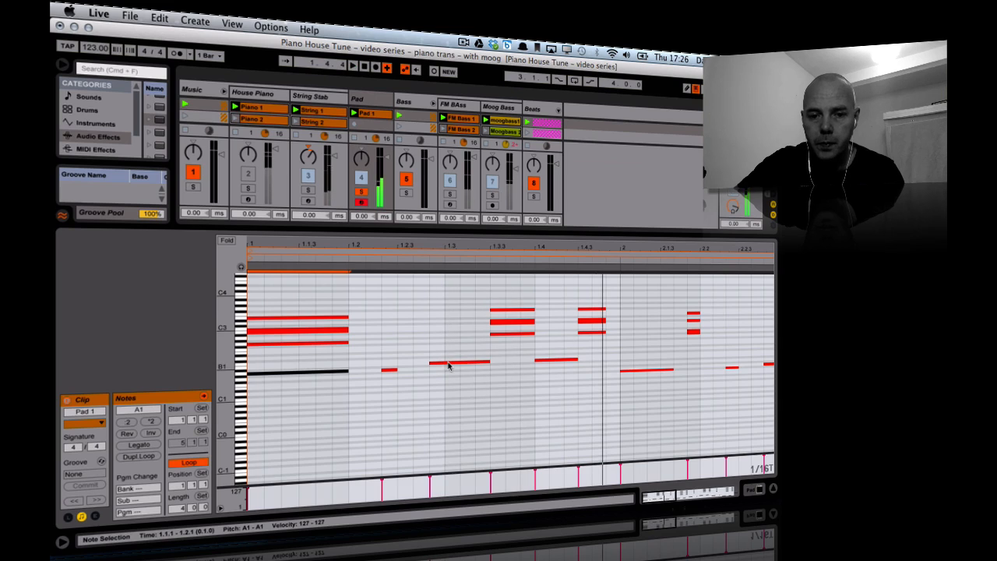
{"action": "left_click", "coordinate": [475, 304]}
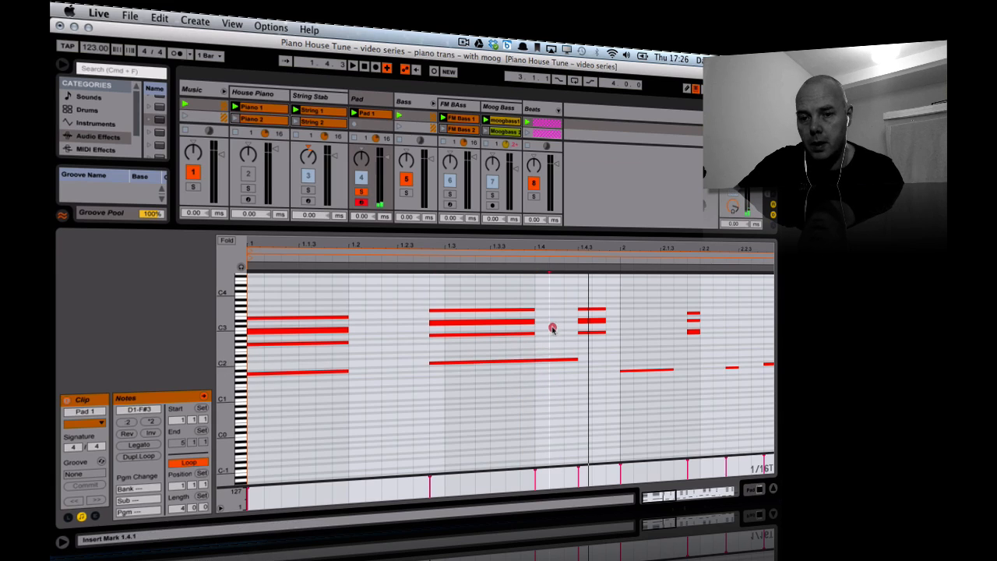
{"action": "left_click", "coordinate": [606, 371]}
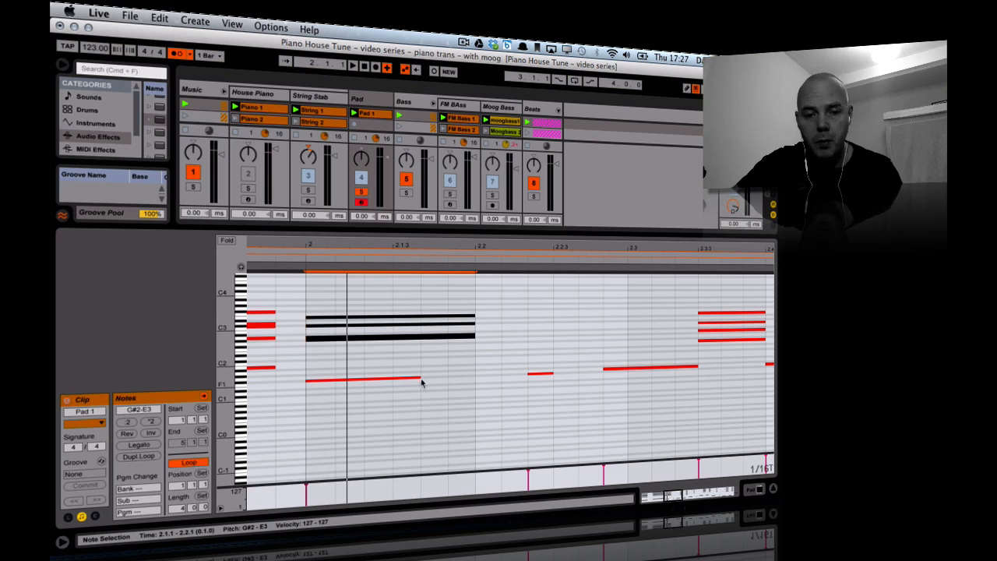
{"action": "left_click", "coordinate": [468, 379]}
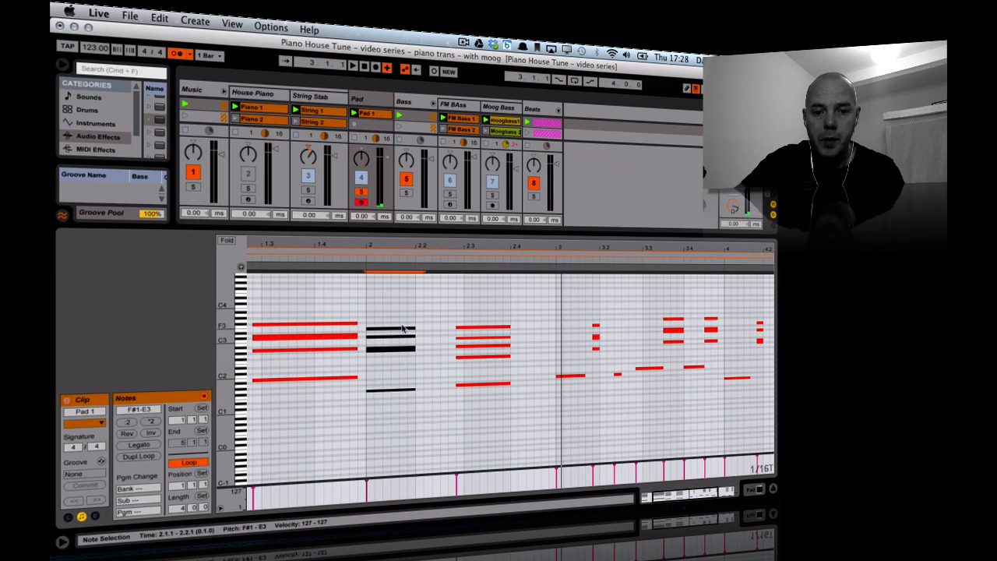
{"action": "left_click", "coordinate": [389, 328]}
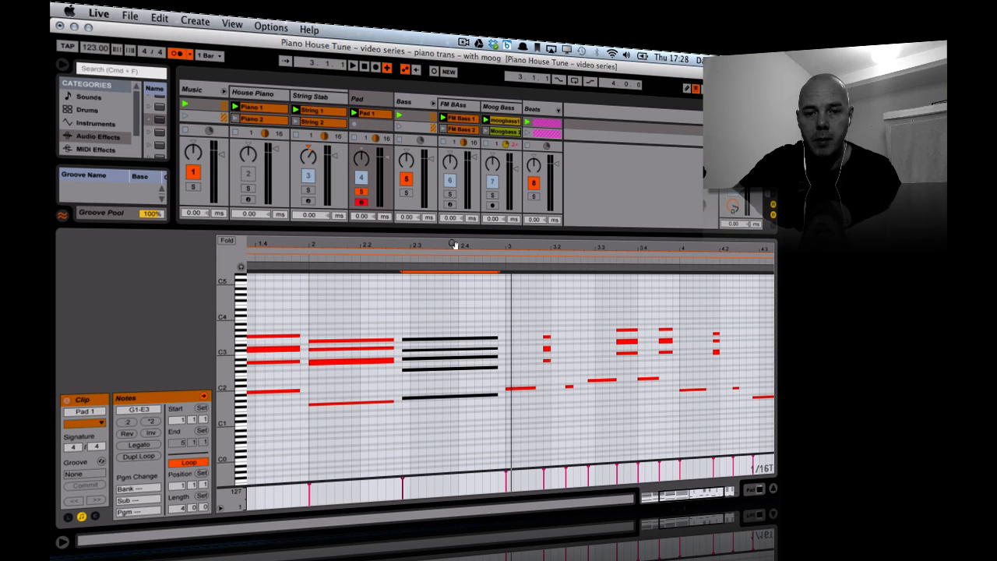
Delete the short bar-three notes and fill bars three and four with long chords.
{"action": "left_click_drag", "start_coordinate": [530, 300], "coordinate": [641, 433]}
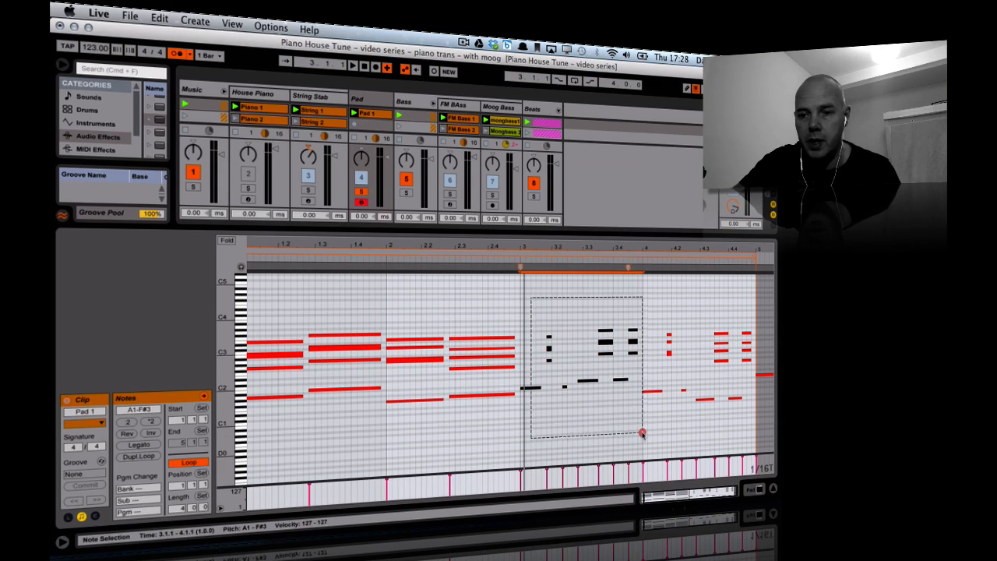
{"action": "left_click", "coordinate": [685, 436]}
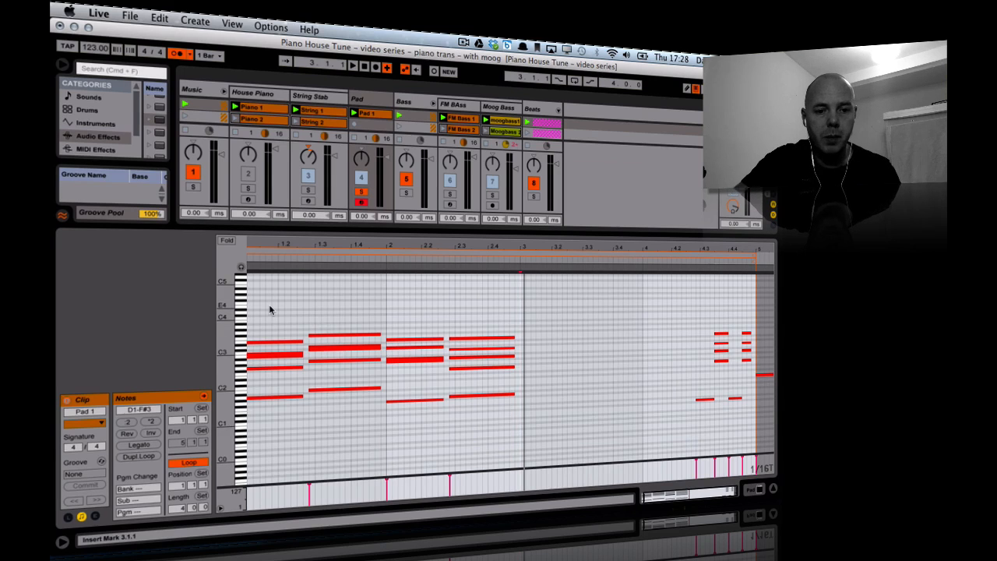
{"action": "left_click_drag", "start_coordinate": [264, 300], "coordinate": [362, 358]}
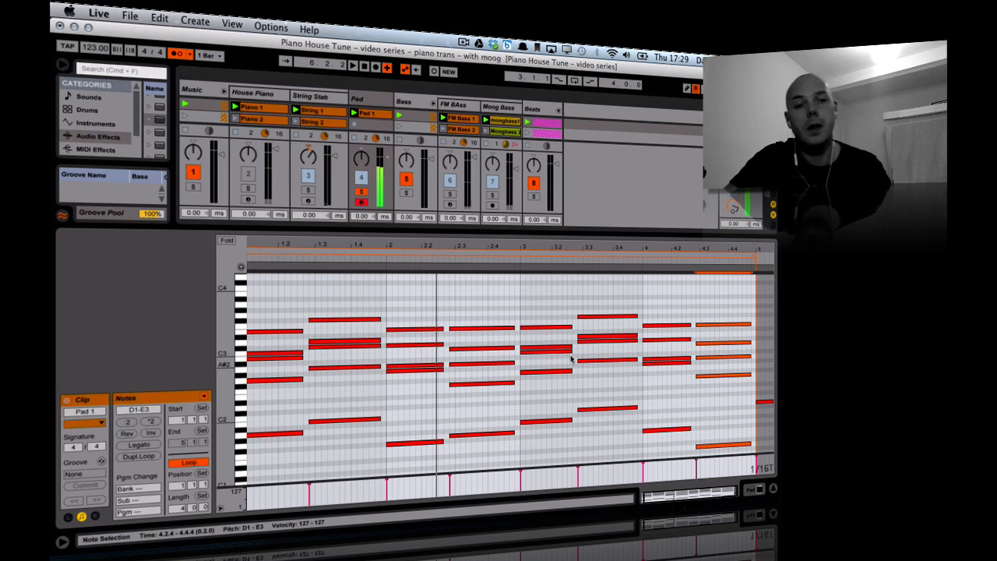
Return to the mixer showing the Pad track's M1 loaded with Winter Sweep.
{"action": "left_click", "coordinate": [359, 200]}
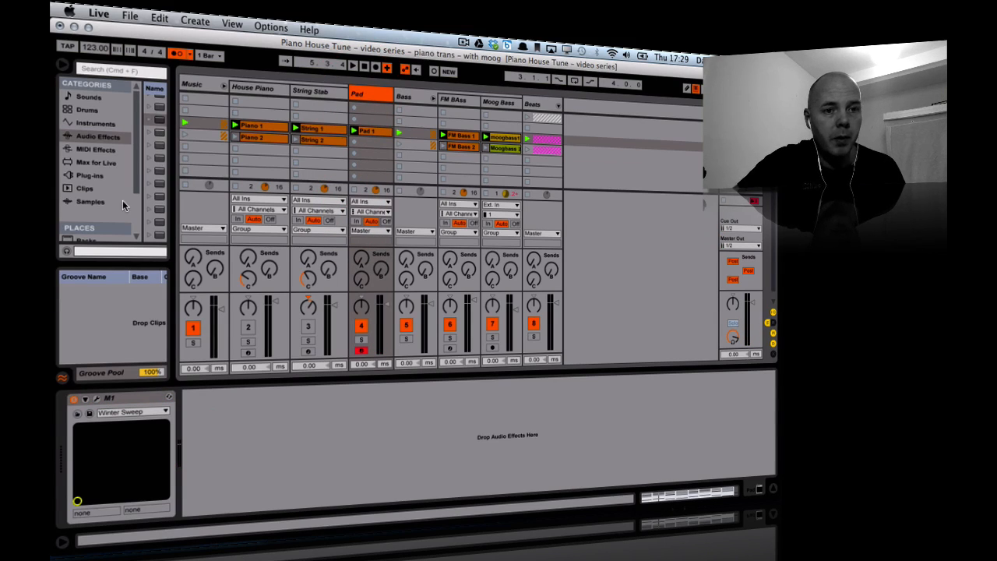
{"action": "mouse_move", "coordinate": [173, 172]}
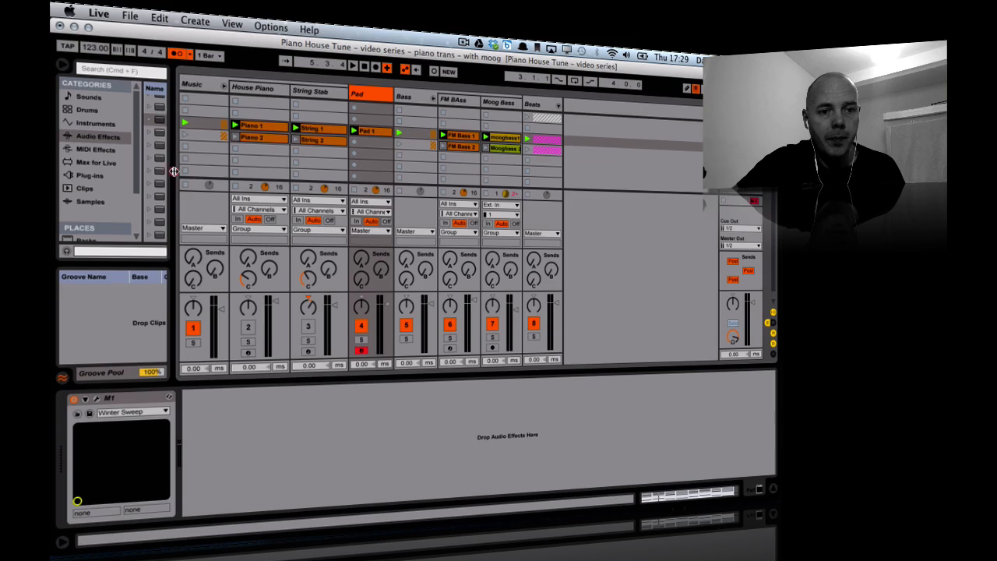
Add EQ Eight after the Pad track's M1 and raise its low cut to about 144 Hz.
{"action": "left_click", "coordinate": [98, 137]}
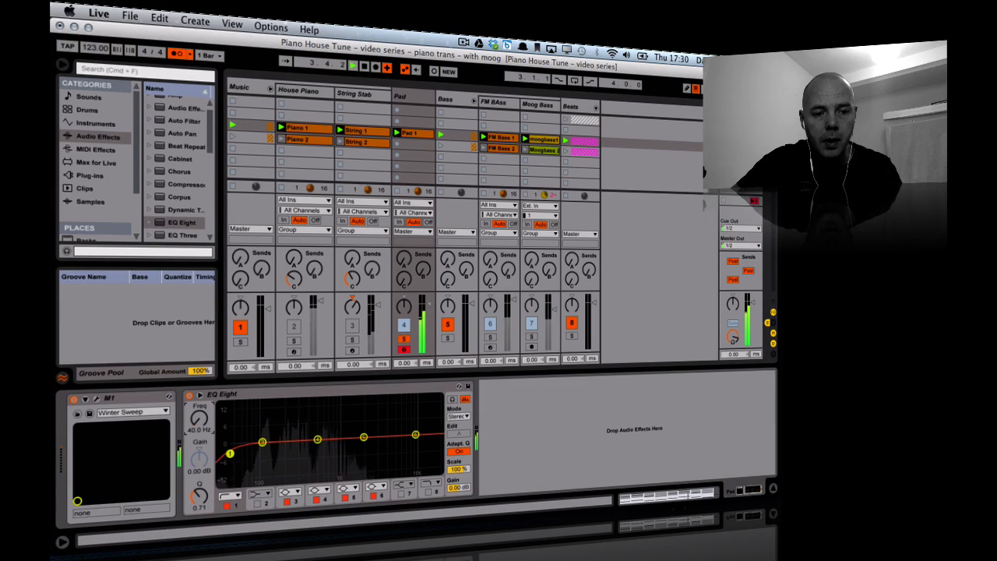
{"action": "left_click_drag", "start_coordinate": [231, 452], "coordinate": [262, 443]}
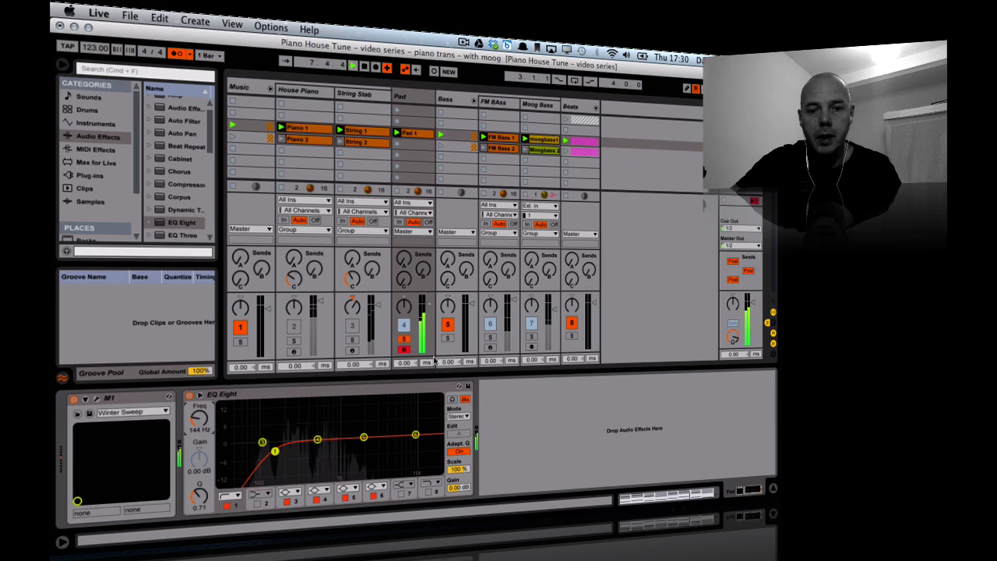
{"action": "left_click", "coordinate": [404, 338]}
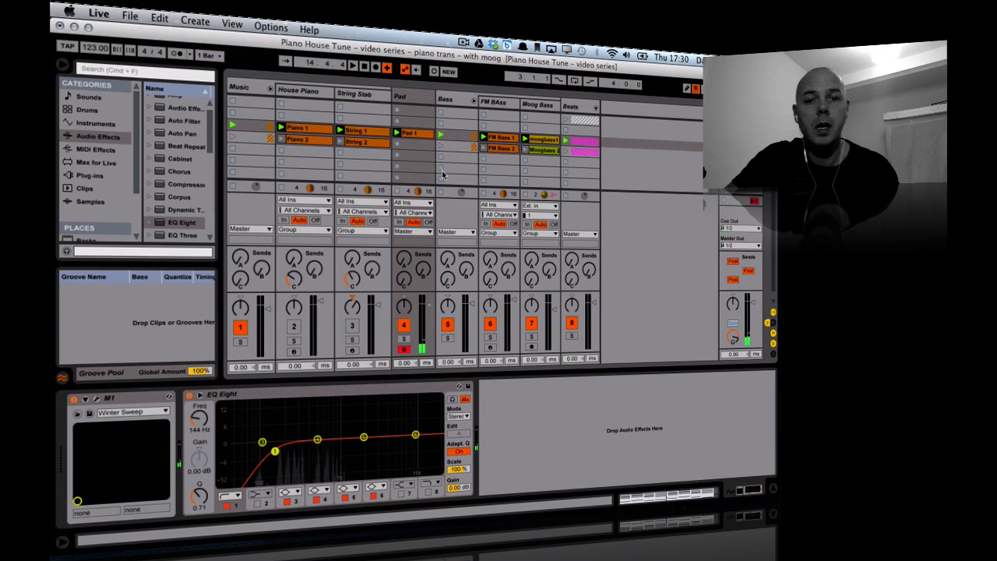
{"action": "left_click", "coordinate": [397, 132]}
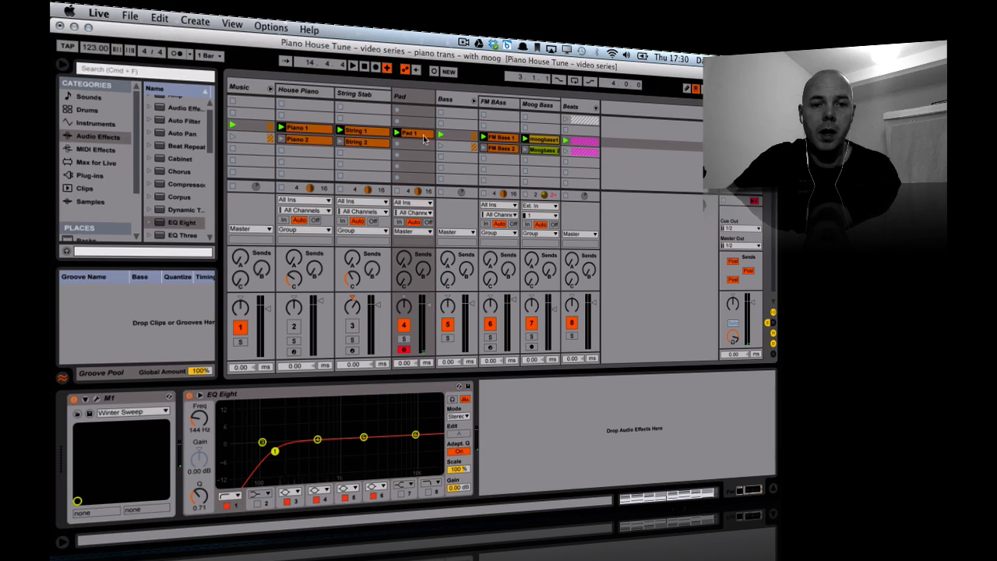
Open the Piano 2 clip's notes and select its opening chord for lengthening.
{"action": "left_click", "coordinate": [298, 140]}
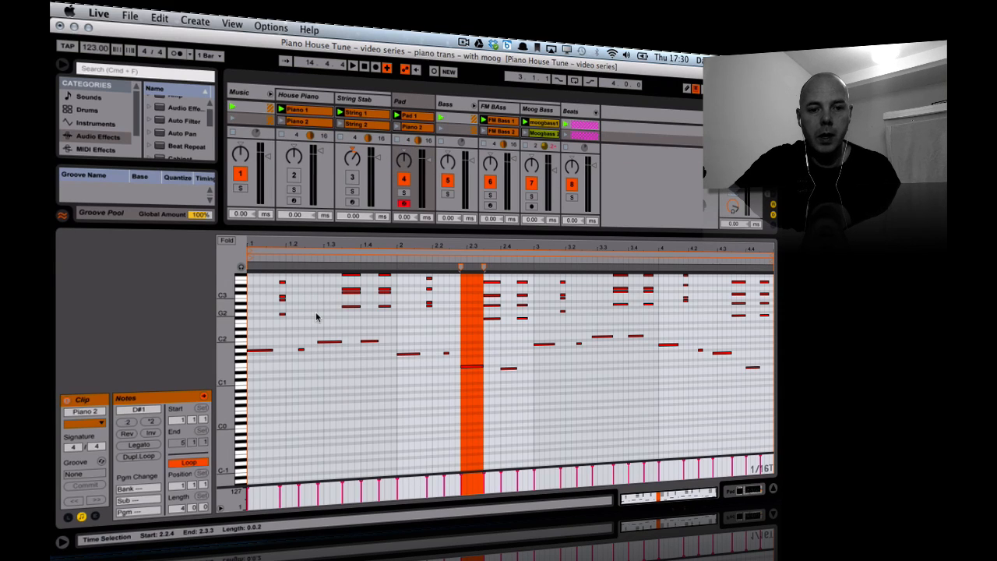
{"action": "scroll", "scroll_direction": "down", "scroll_amount": 3}
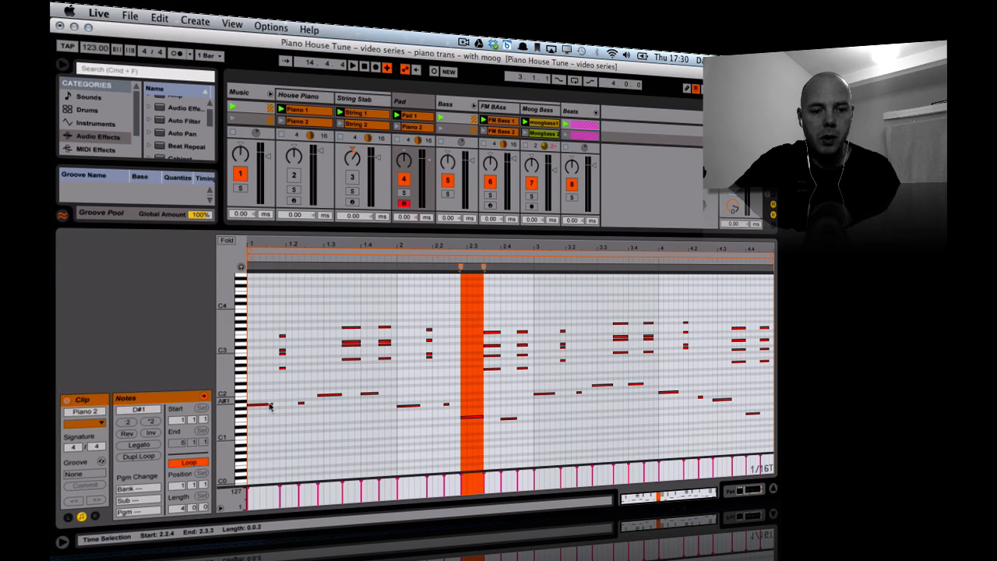
{"action": "left_click", "coordinate": [271, 406]}
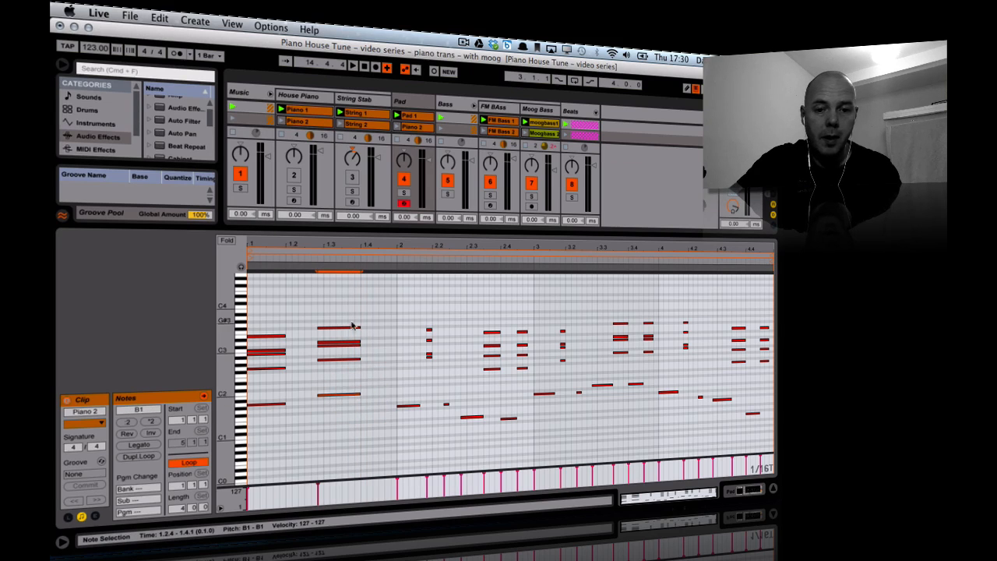
{"action": "mouse_move", "coordinate": [417, 325]}
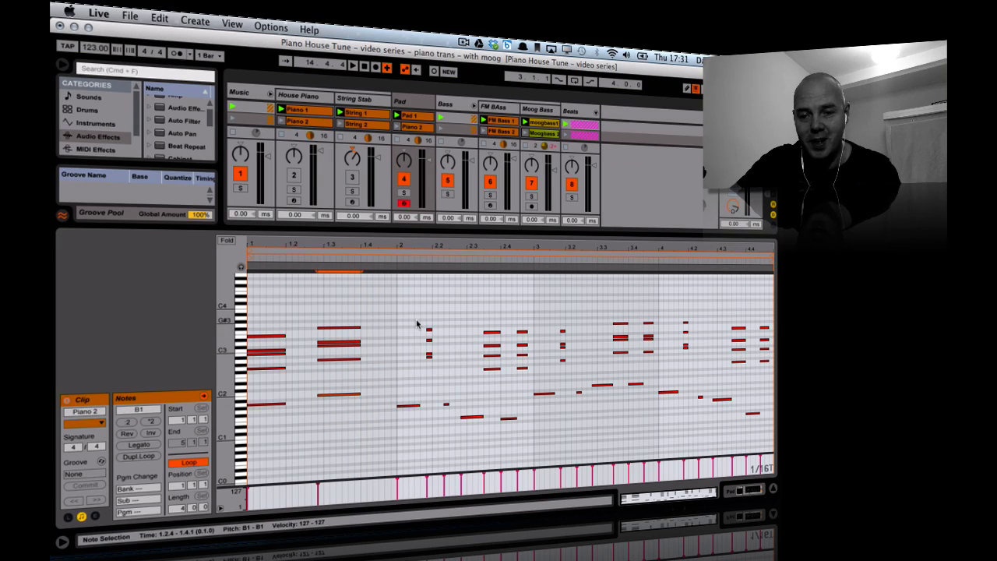
{"action": "mouse_move", "coordinate": [373, 353]}
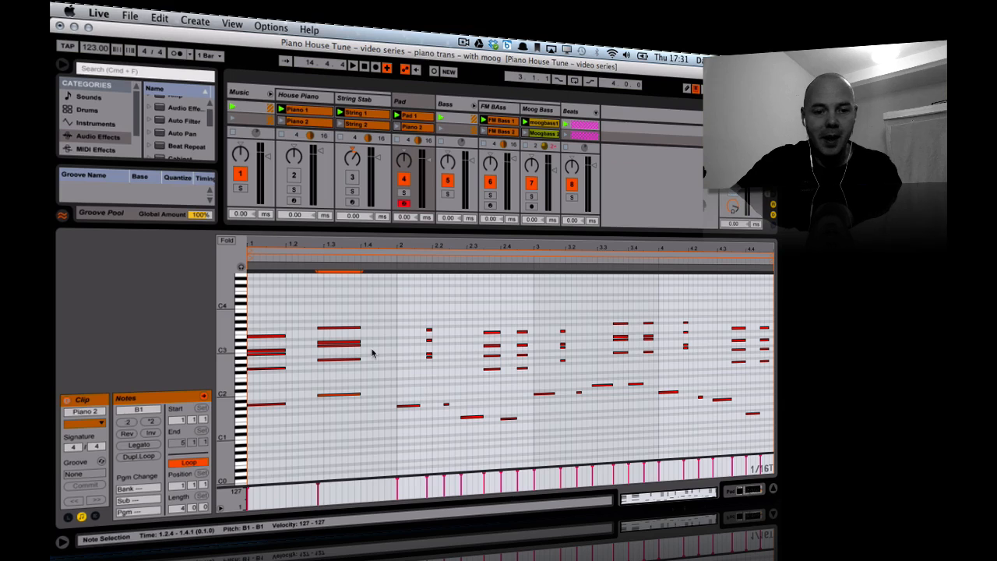
{"action": "mouse_move", "coordinate": [417, 372]}
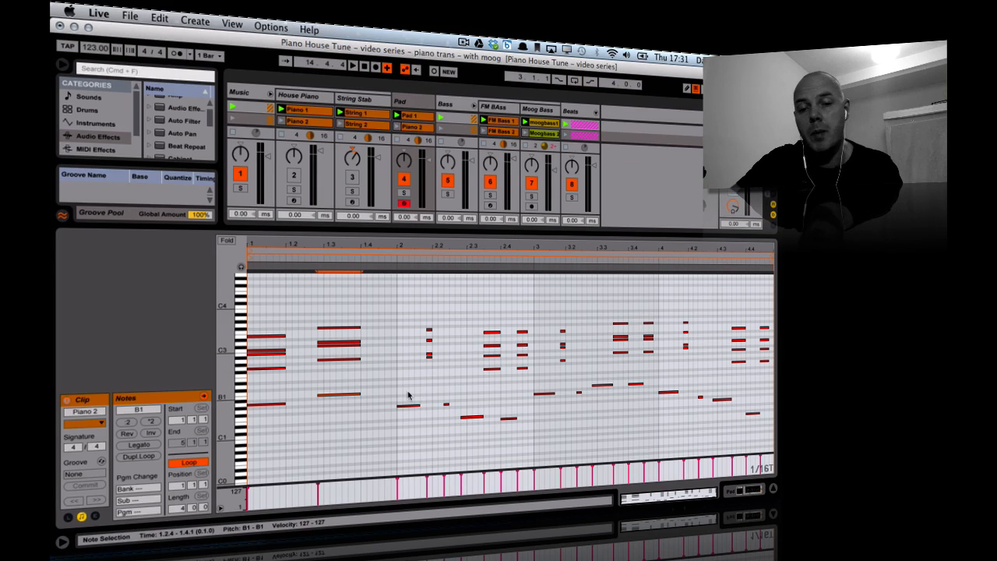
Lengthen the Piano 2 chords at bar two and starting at 2.3.
{"action": "left_click", "coordinate": [421, 342]}
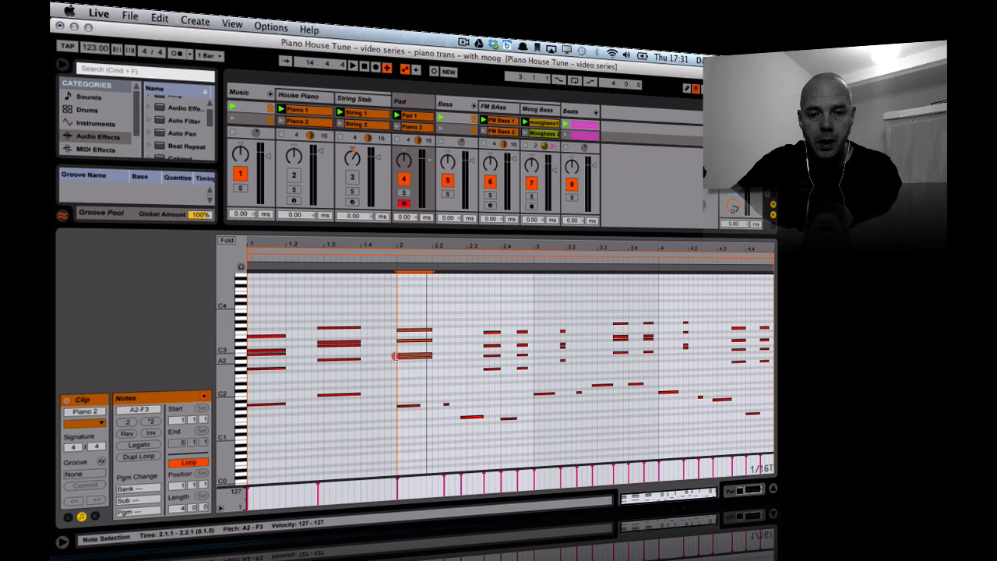
{"action": "left_click", "coordinate": [441, 398]}
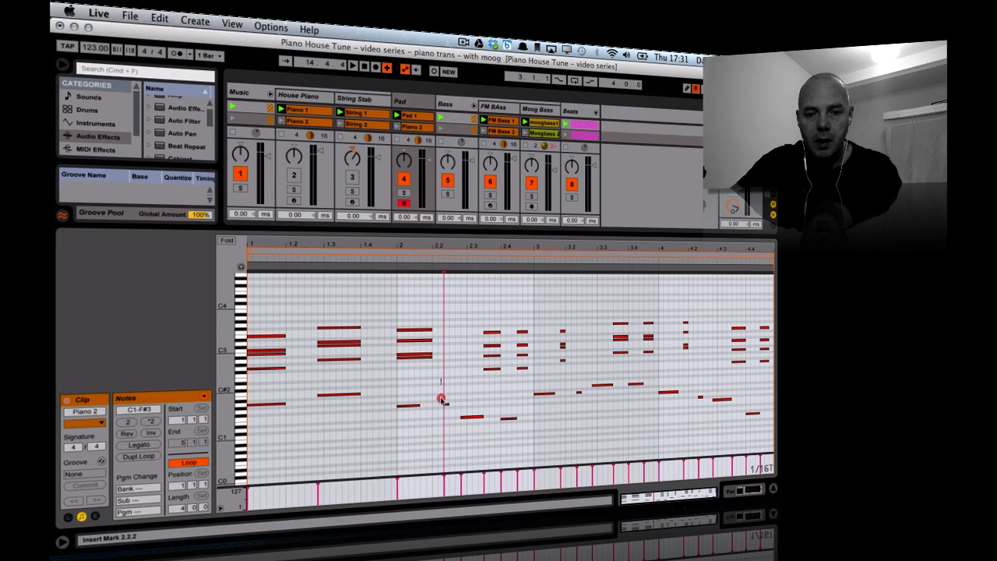
{"action": "left_click_drag", "start_coordinate": [479, 323], "coordinate": [510, 377]}
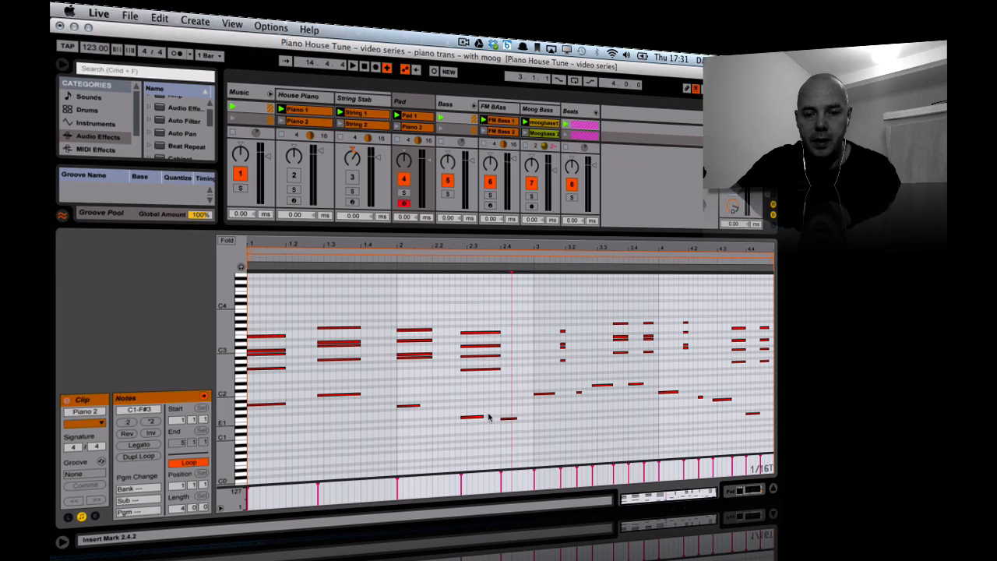
{"action": "left_click", "coordinate": [467, 417]}
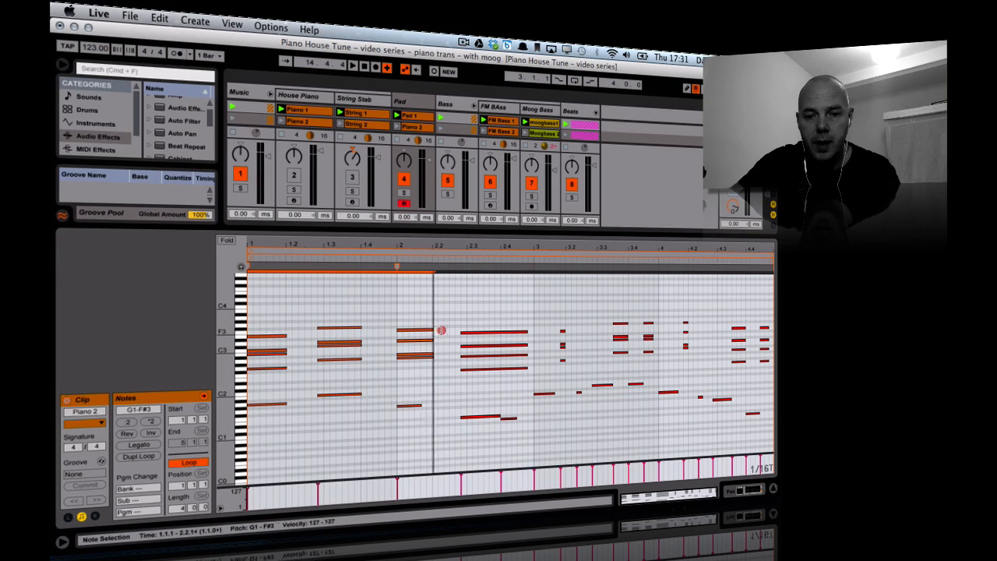
Extend the third chord's low note and stretch the bar 3.1 chord to full length.
{"action": "left_click", "coordinate": [339, 304]}
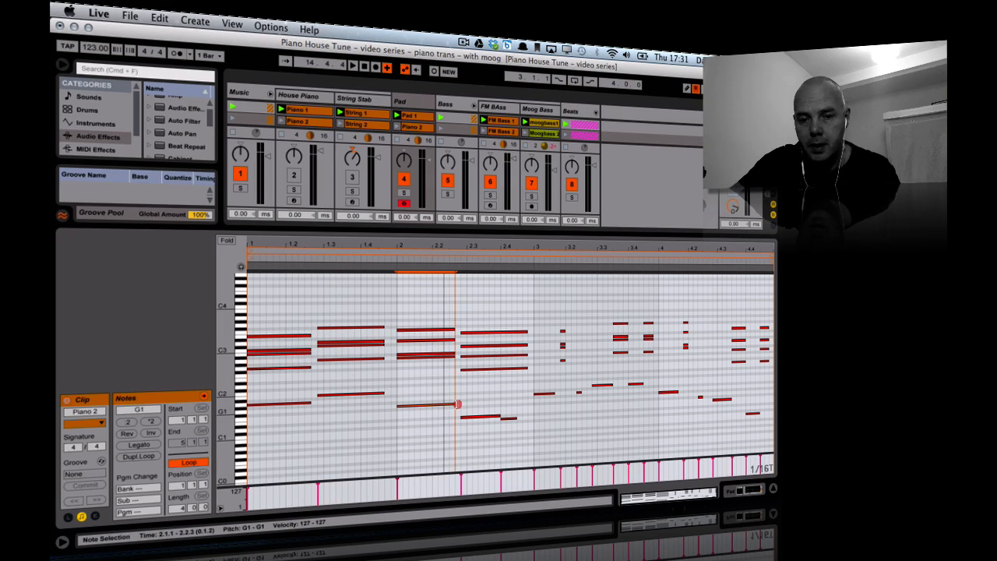
{"action": "left_click", "coordinate": [394, 420]}
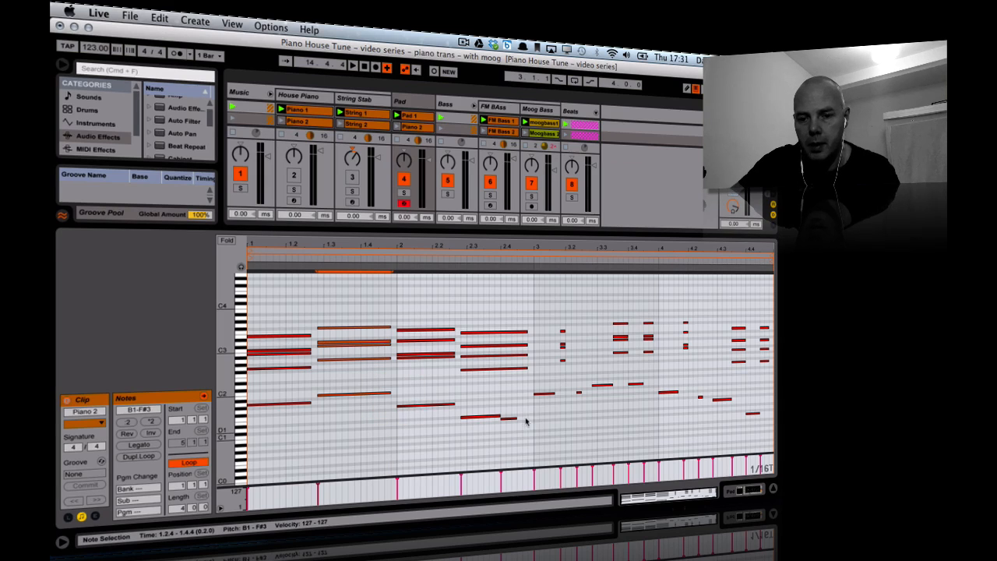
{"action": "left_click", "coordinate": [514, 419]}
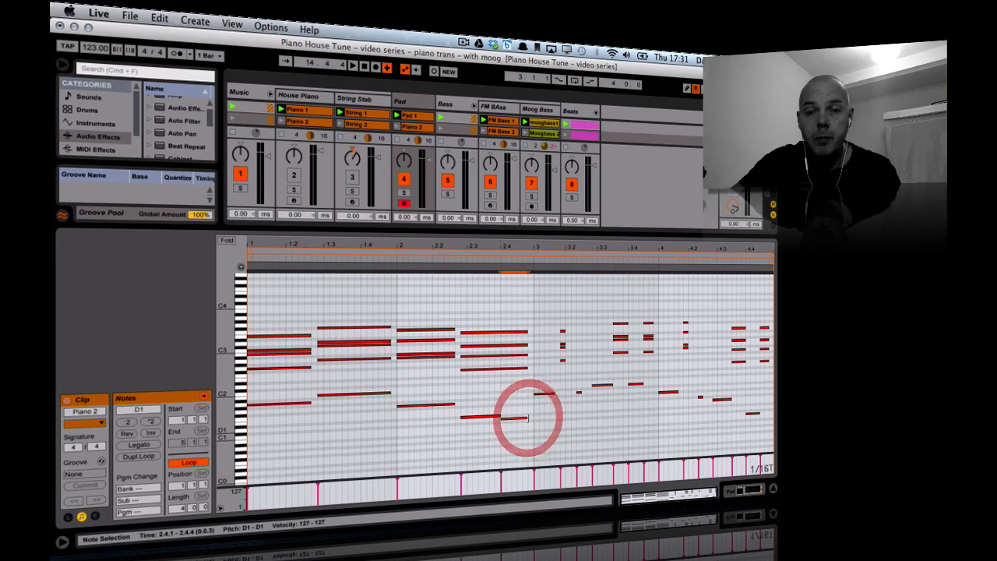
{"action": "left_click", "coordinate": [549, 322]}
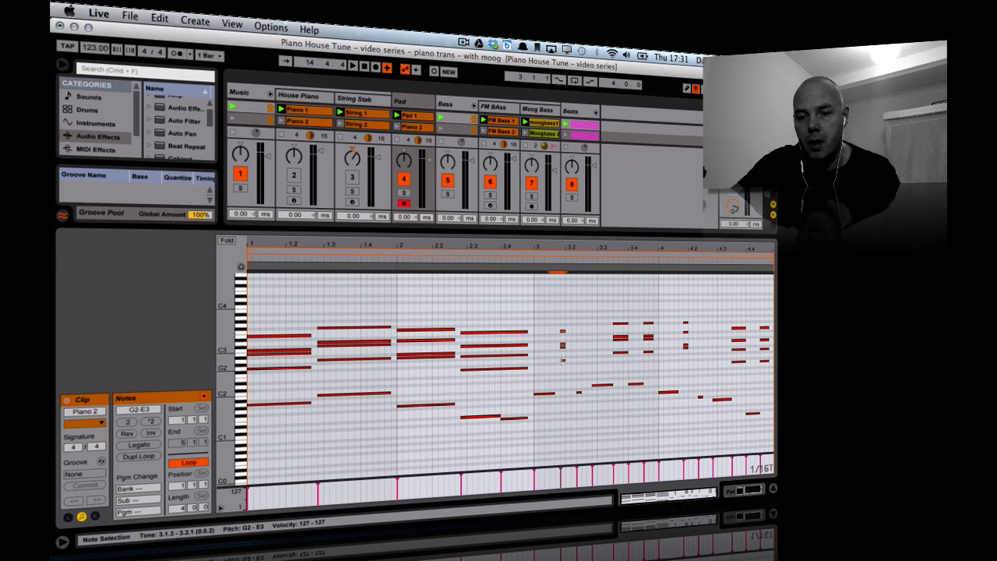
{"action": "left_click", "coordinate": [557, 362]}
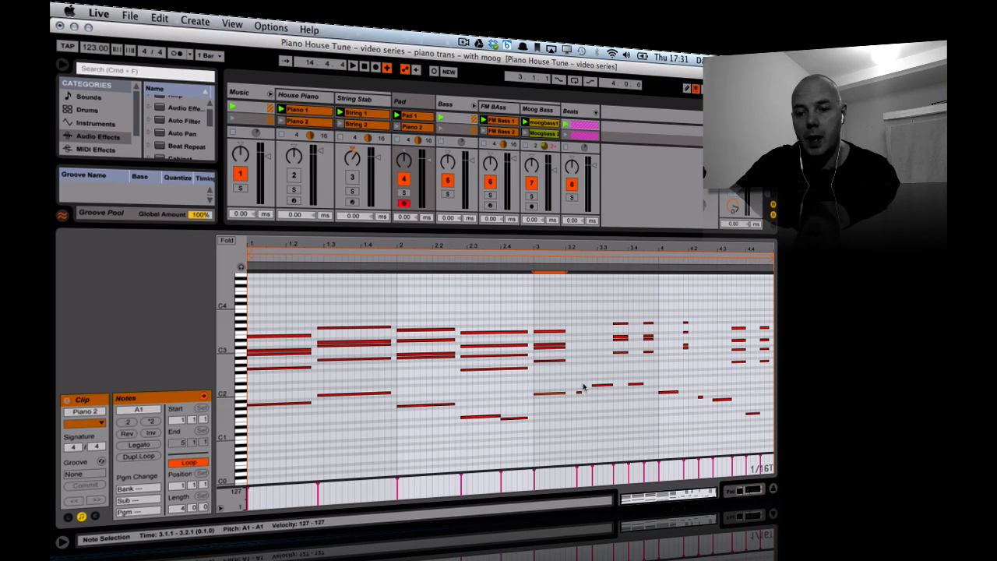
{"action": "mouse_move", "coordinate": [603, 316]}
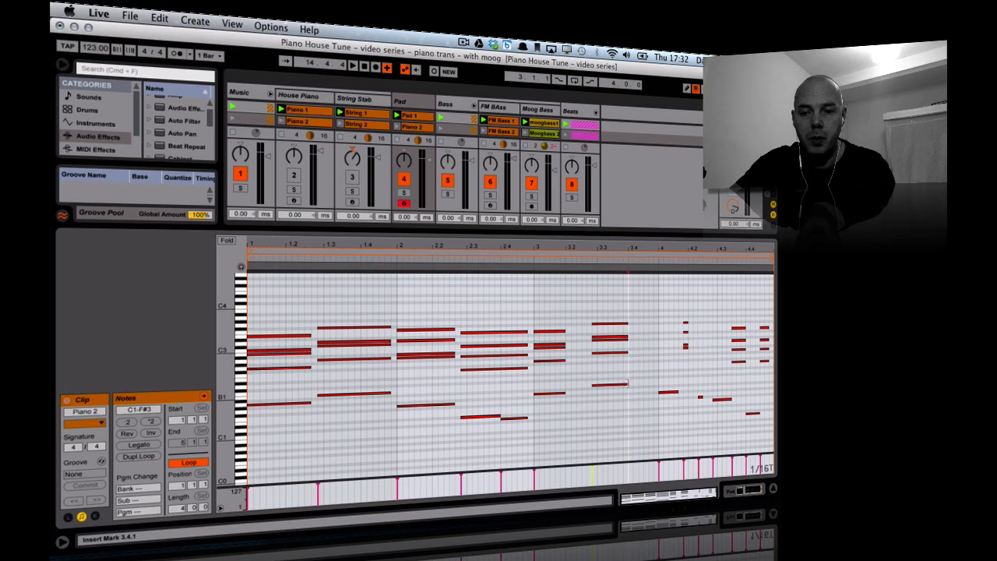
Lengthen the Piano 2 chords around bars 3.3, 4.4 and 4.2 into sustained blocks.
{"action": "left_click", "coordinate": [651, 382]}
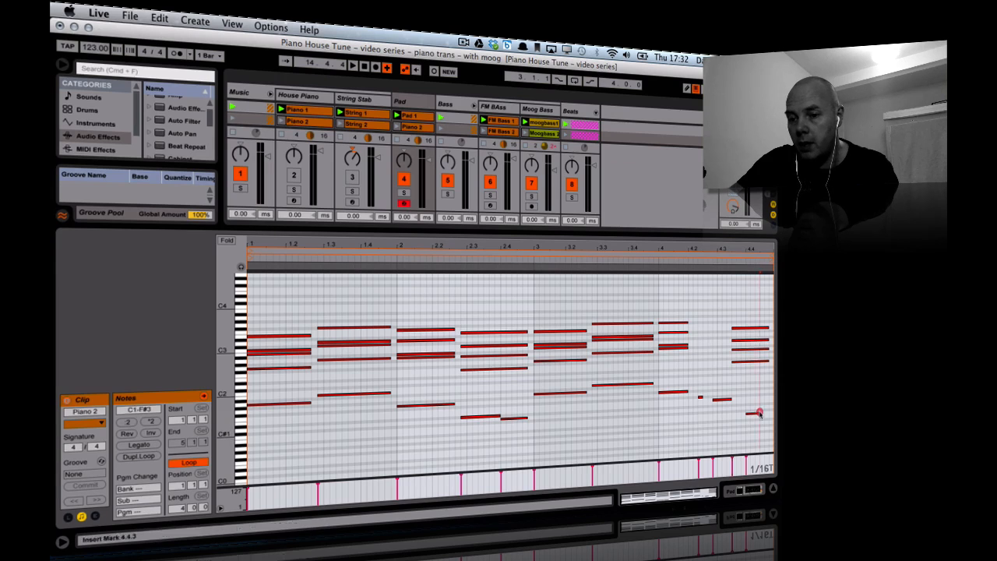
{"action": "left_click", "coordinate": [755, 412]}
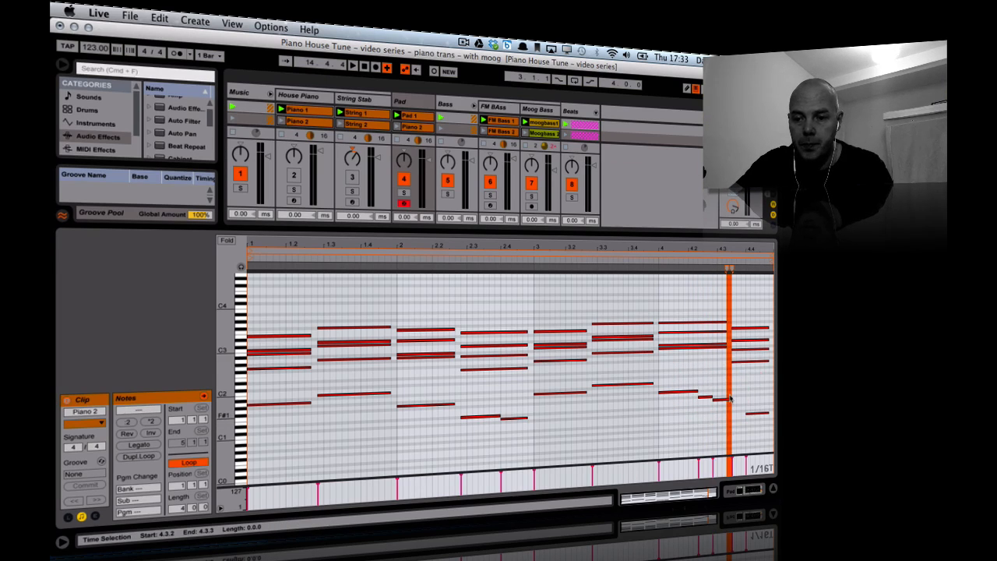
{"action": "left_click", "coordinate": [728, 398]}
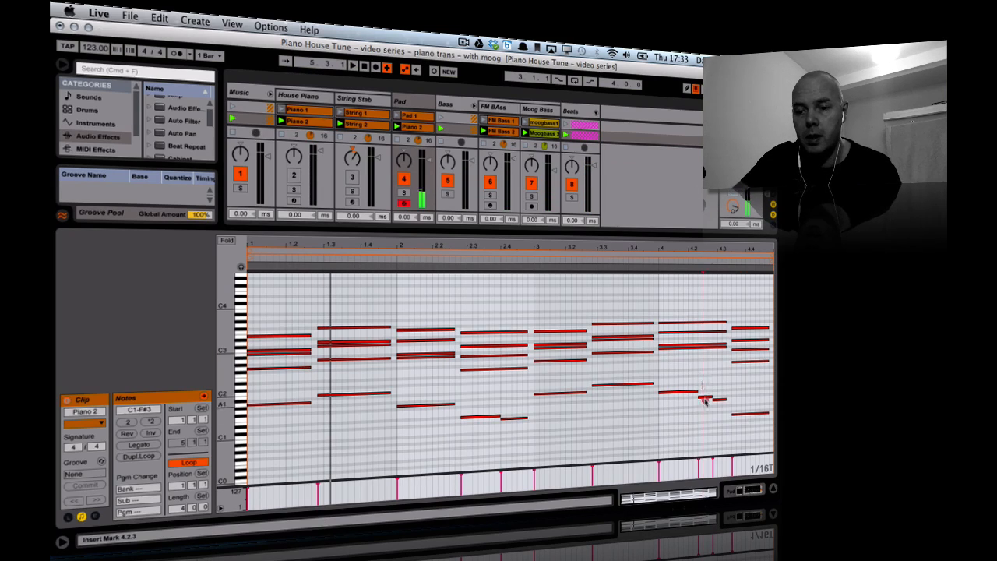
Clear the short notes near bar 4.2 and mute the low D#1 note under the third chord.
{"action": "left_click", "coordinate": [697, 391]}
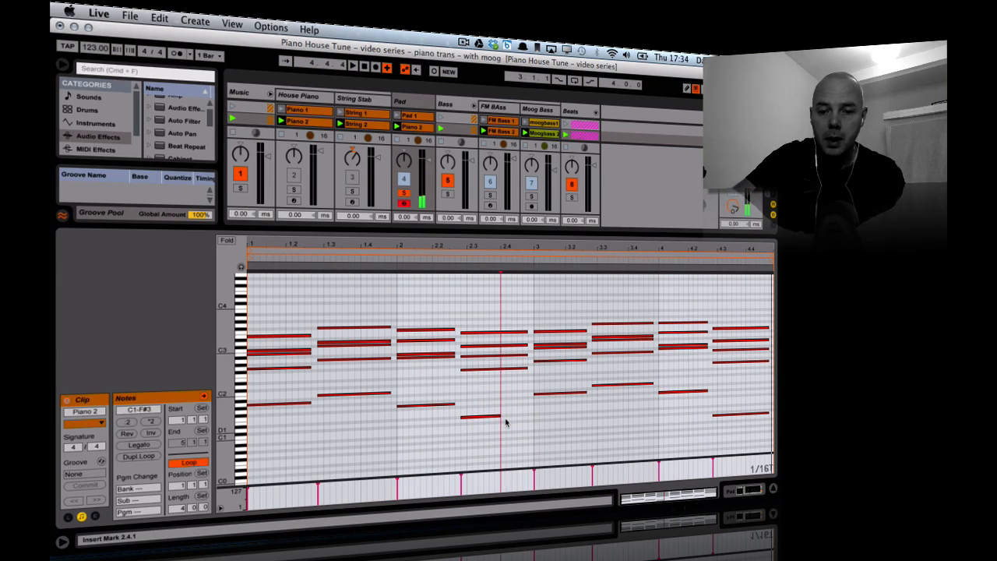
{"action": "left_click", "coordinate": [493, 415]}
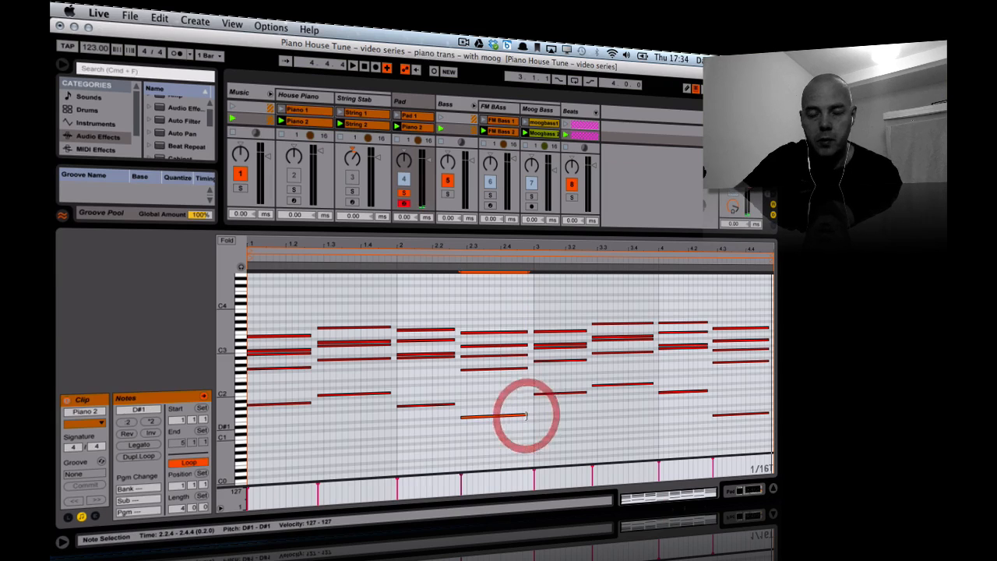
{"action": "left_click", "coordinate": [413, 115]}
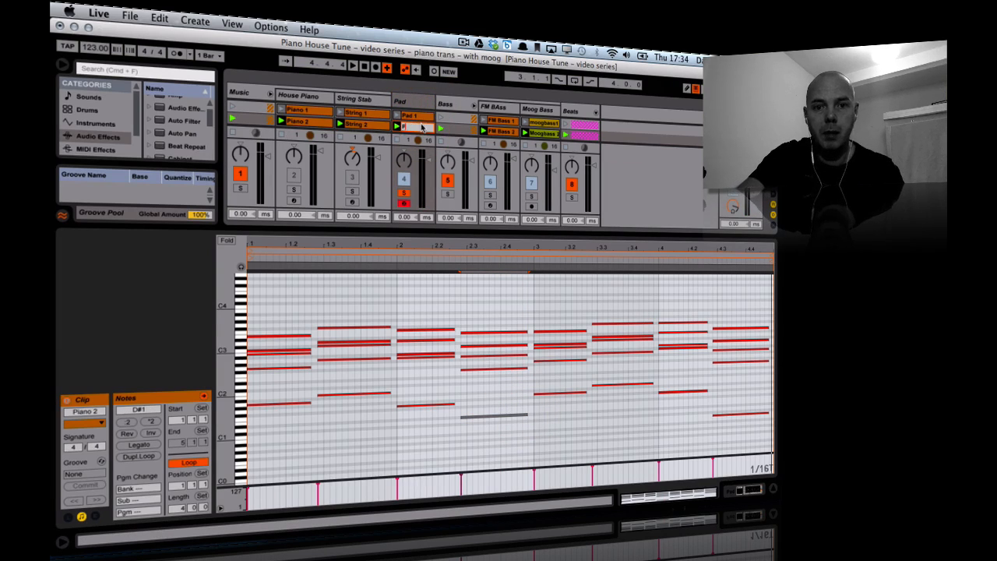
Move the Pad 1 and Pad 2 clips down into lower scene slots.
{"action": "left_click", "coordinate": [409, 127]}
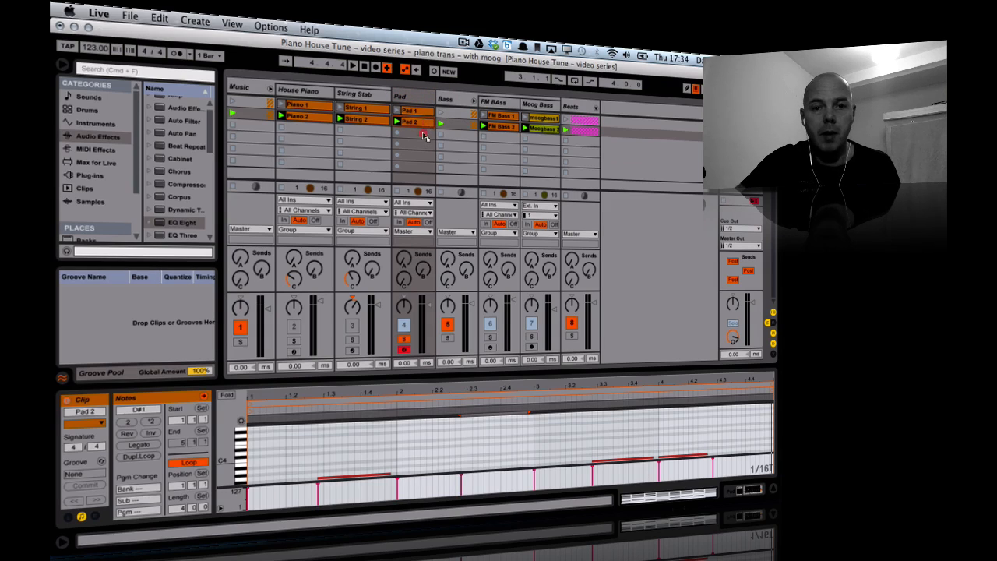
{"action": "left_click", "coordinate": [411, 138]}
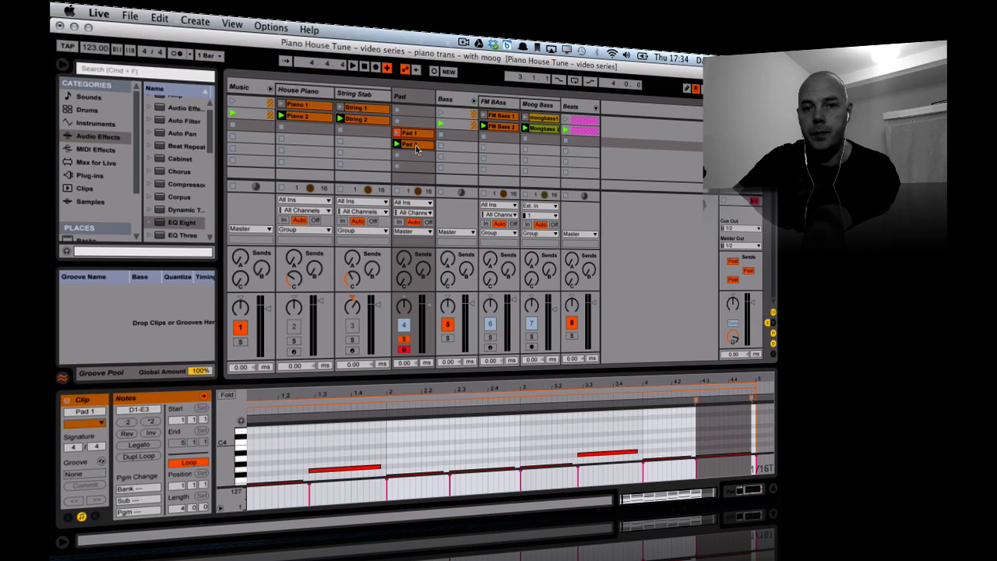
{"action": "left_click", "coordinate": [410, 166]}
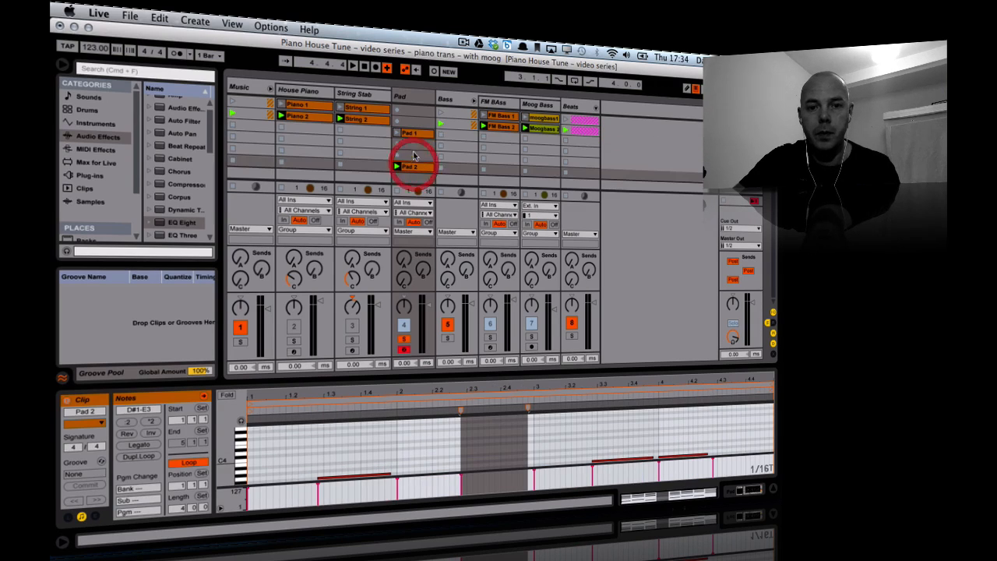
{"action": "left_click", "coordinate": [411, 156]}
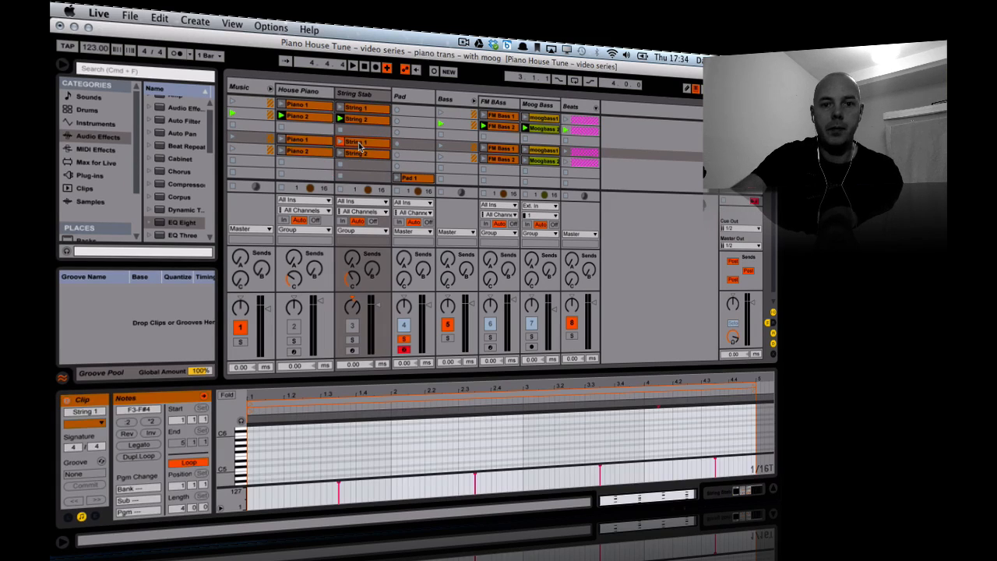
Insert a new MIDI track named Mallet after the Pad track.
{"action": "left_click", "coordinate": [300, 148]}
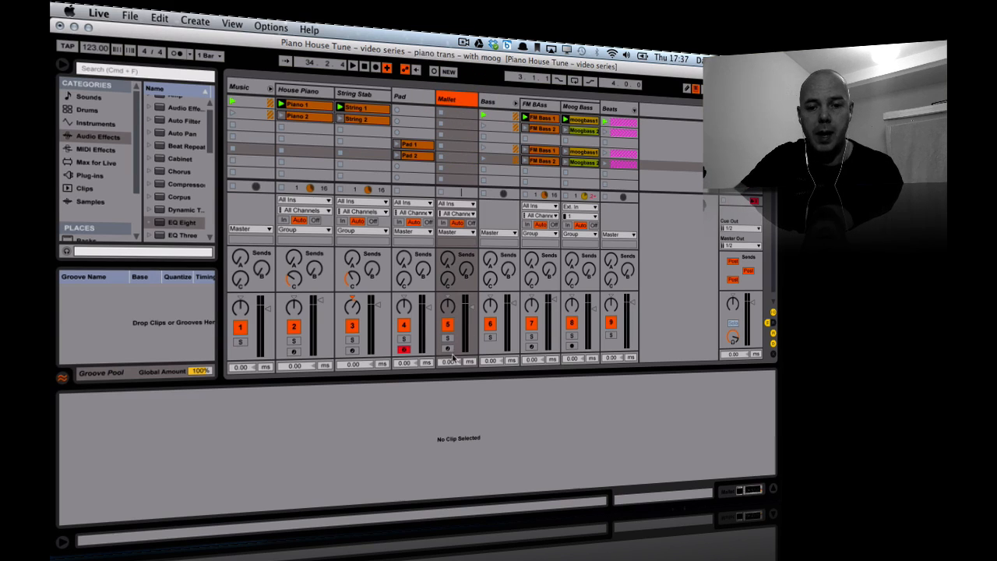
Open the Mallet track's M1 browser, filter to BELL/MALLET, and pick Windchimes.
{"action": "left_click", "coordinate": [446, 99]}
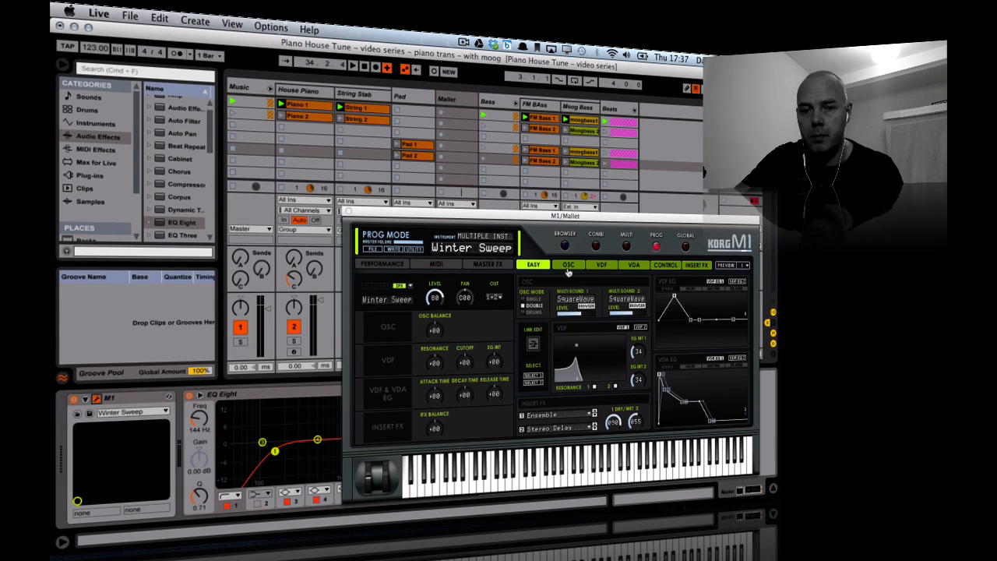
{"action": "left_click", "coordinate": [565, 238]}
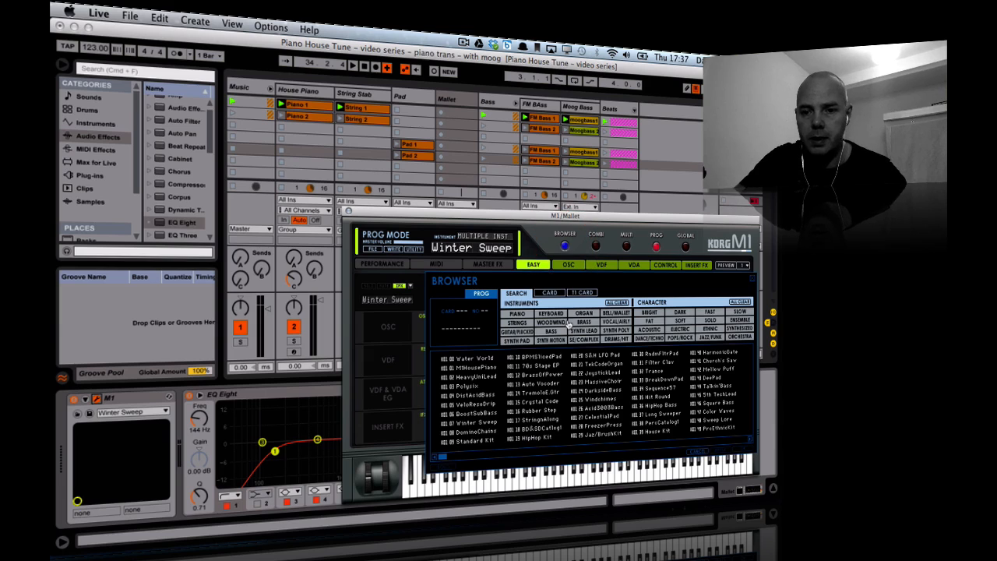
{"action": "left_click", "coordinate": [616, 313]}
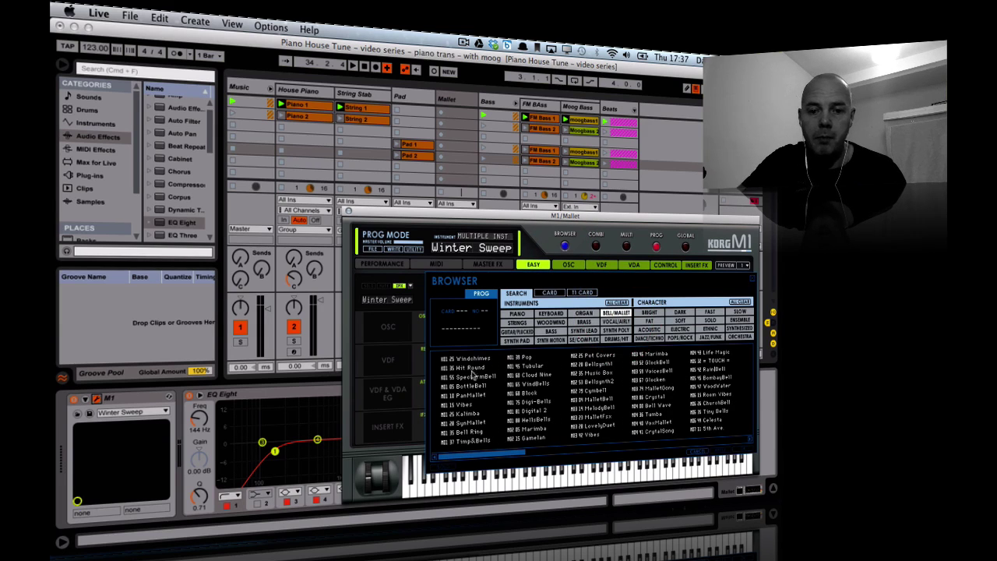
{"action": "left_click", "coordinate": [465, 359]}
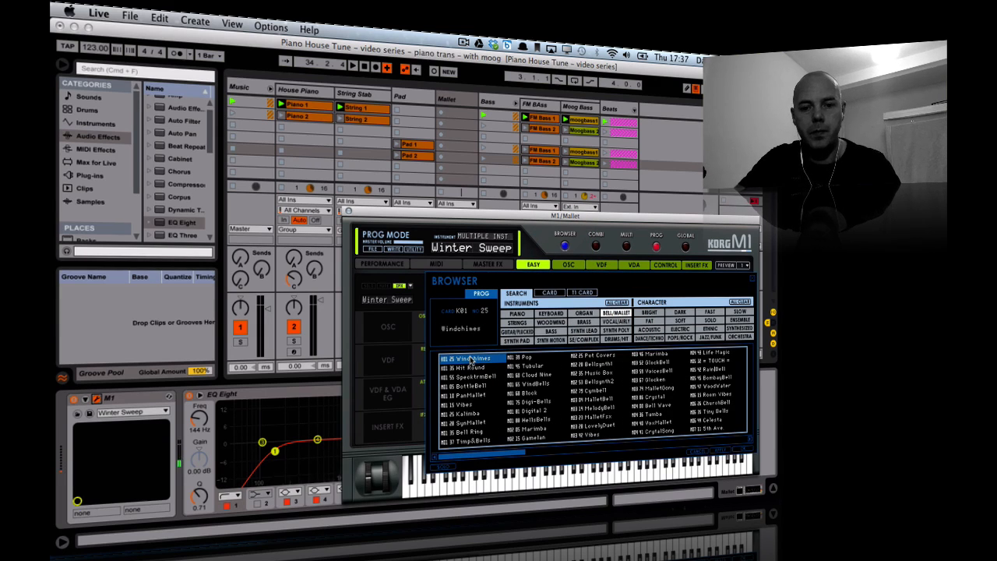